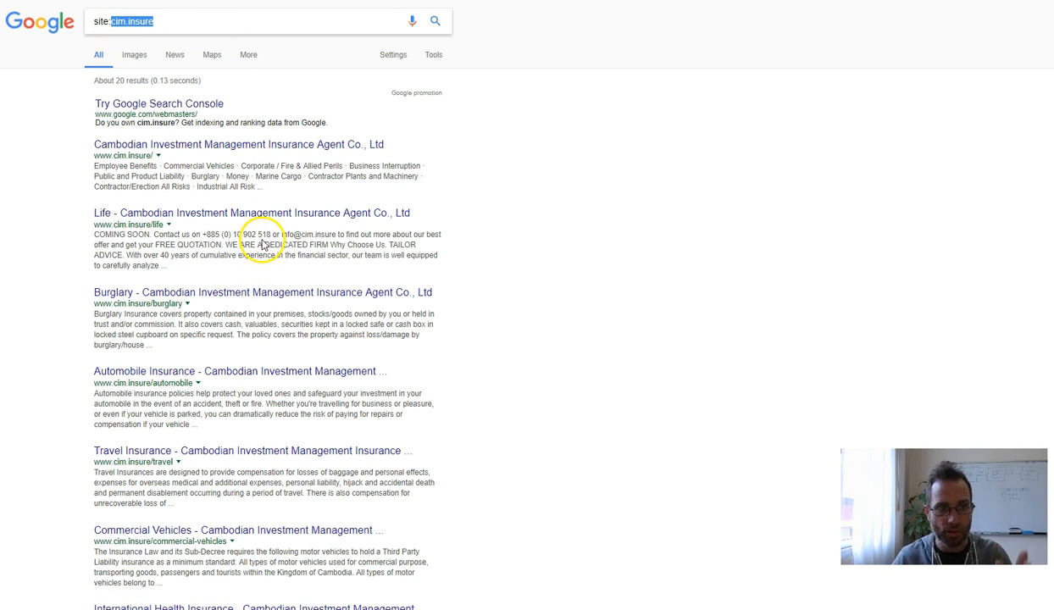
Step: Scroll the Google results and move on to the next page of listings
{"action": "scroll", "scroll_direction": "down", "scroll_amount": 3}
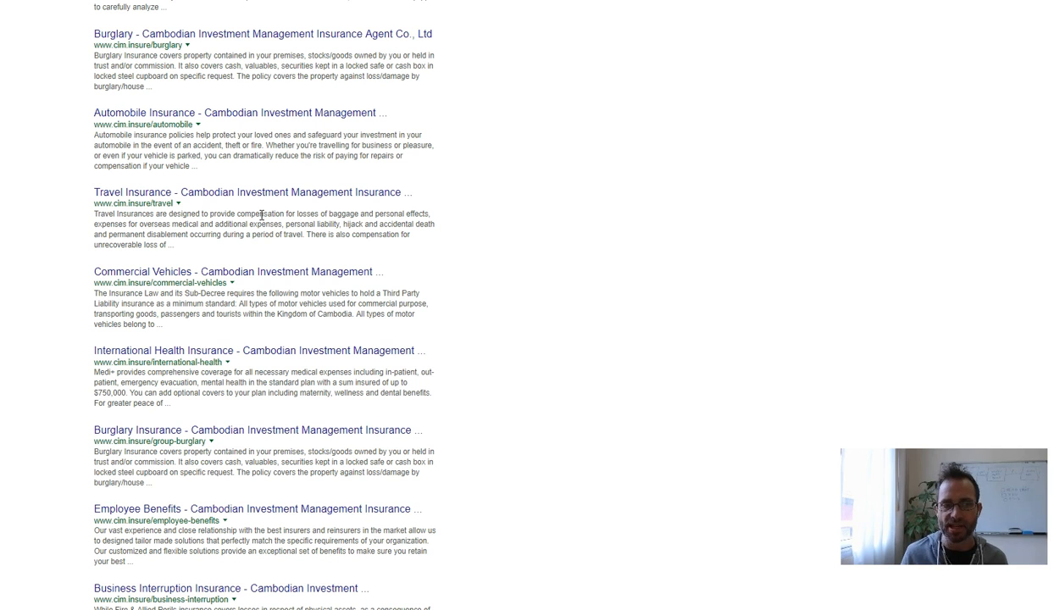
{"action": "scroll", "scroll_direction": "down", "scroll_amount": 3}
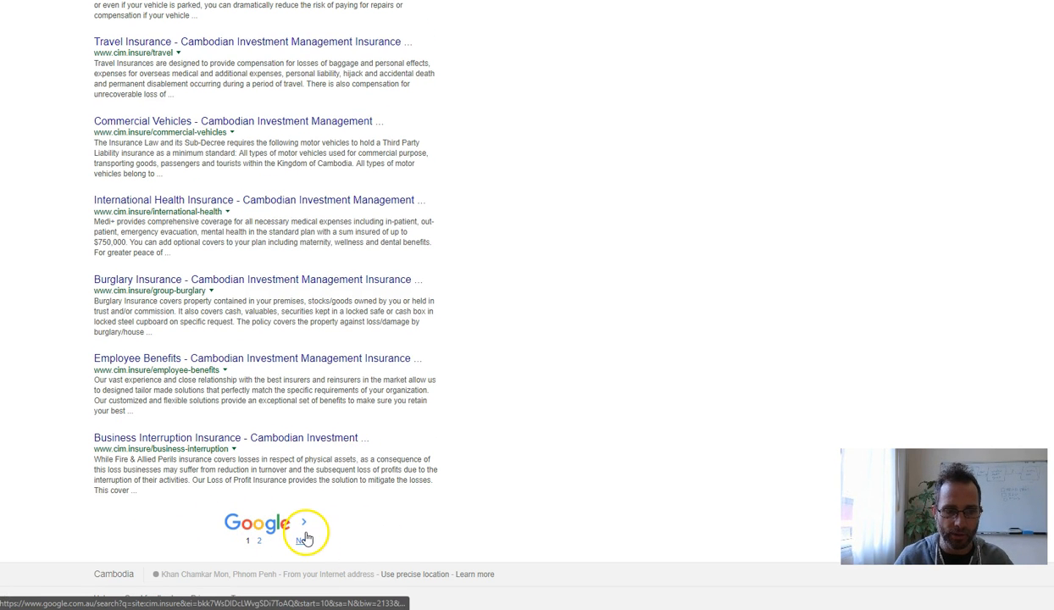
{"action": "left_click", "coordinate": [303, 523]}
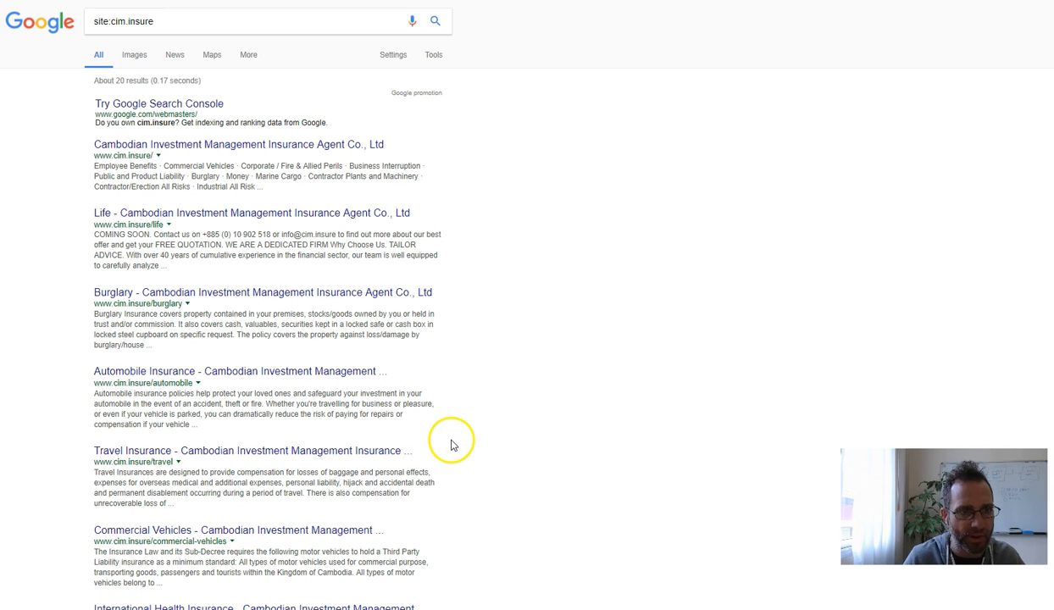
{"action": "scroll", "scroll_direction": "down", "scroll_amount": 3}
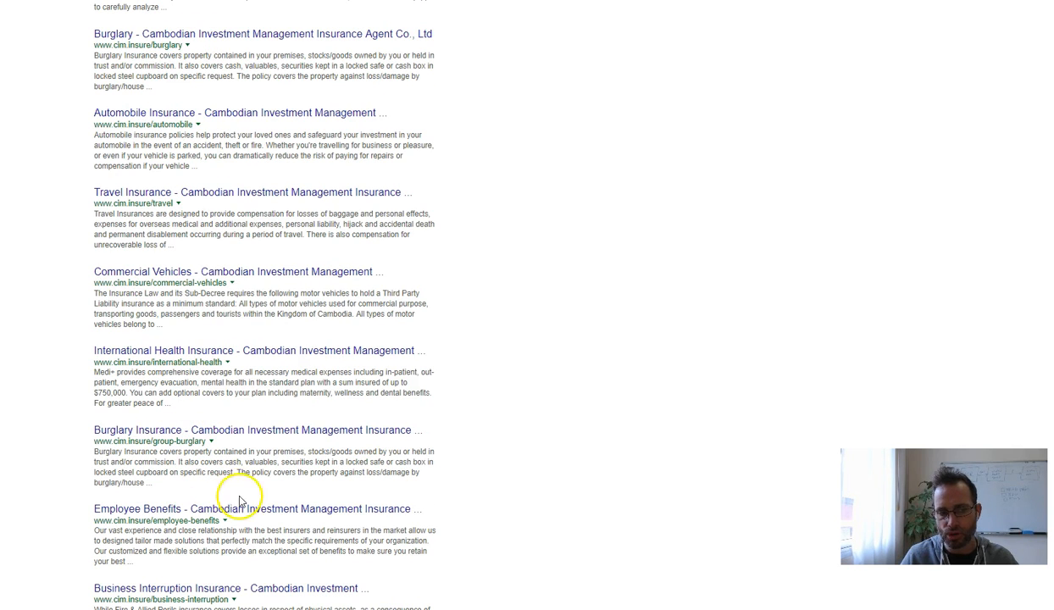
{"action": "mouse_move", "coordinate": [183, 373]}
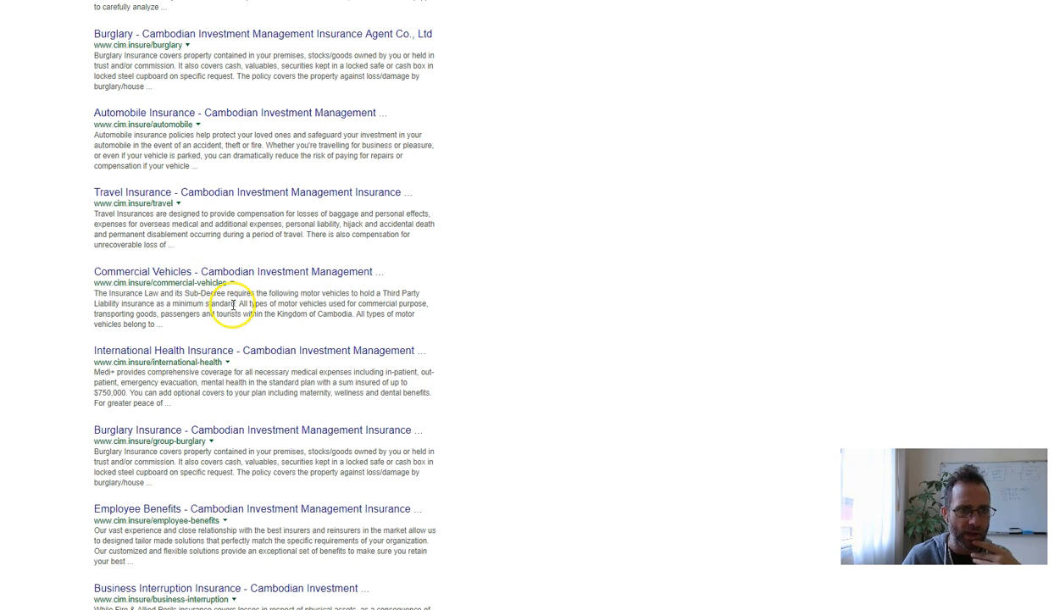
{"action": "scroll", "scroll_direction": "up", "scroll_amount": 3}
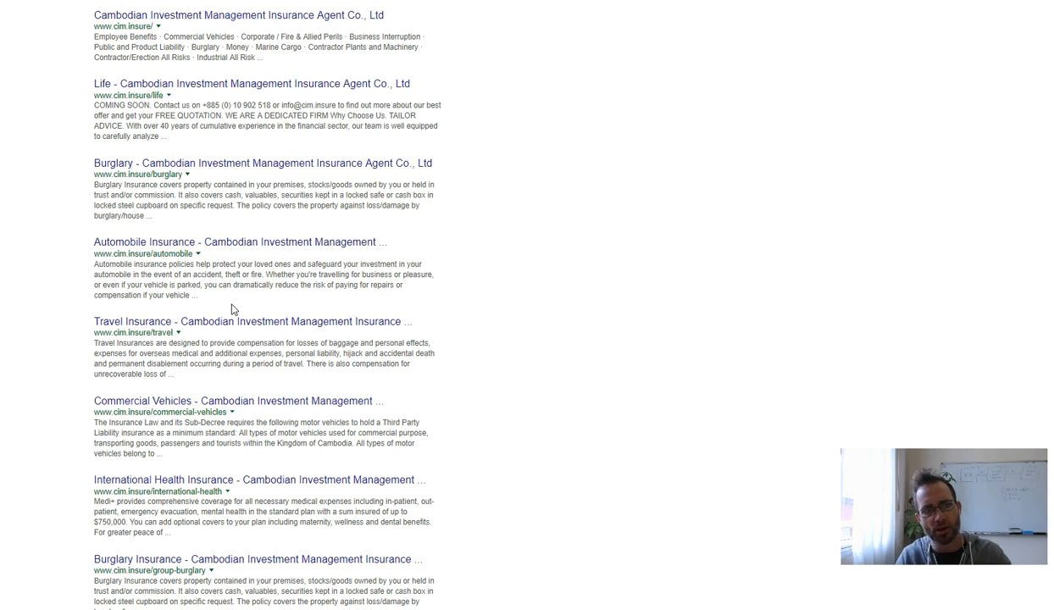
{"action": "scroll", "scroll_direction": "up", "scroll_amount": 3}
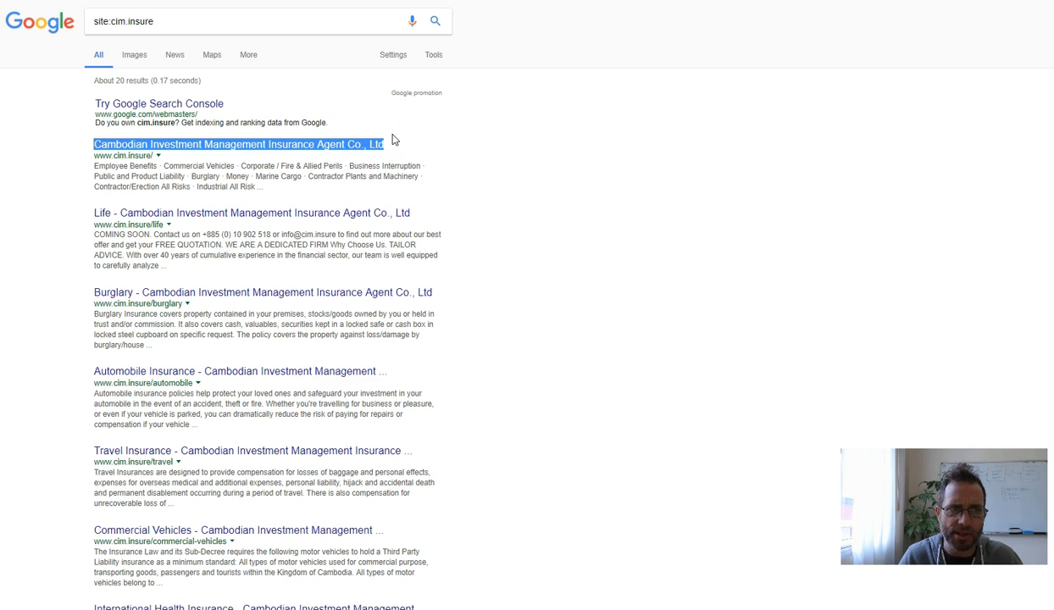
{"action": "mouse_move", "coordinate": [410, 116]}
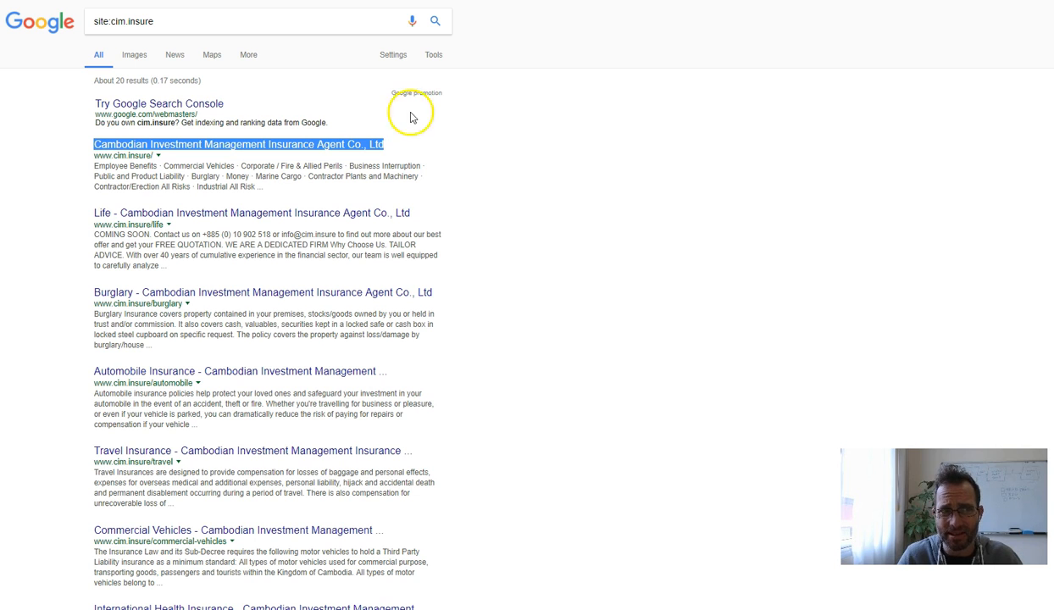
{"action": "mouse_move", "coordinate": [630, 57]}
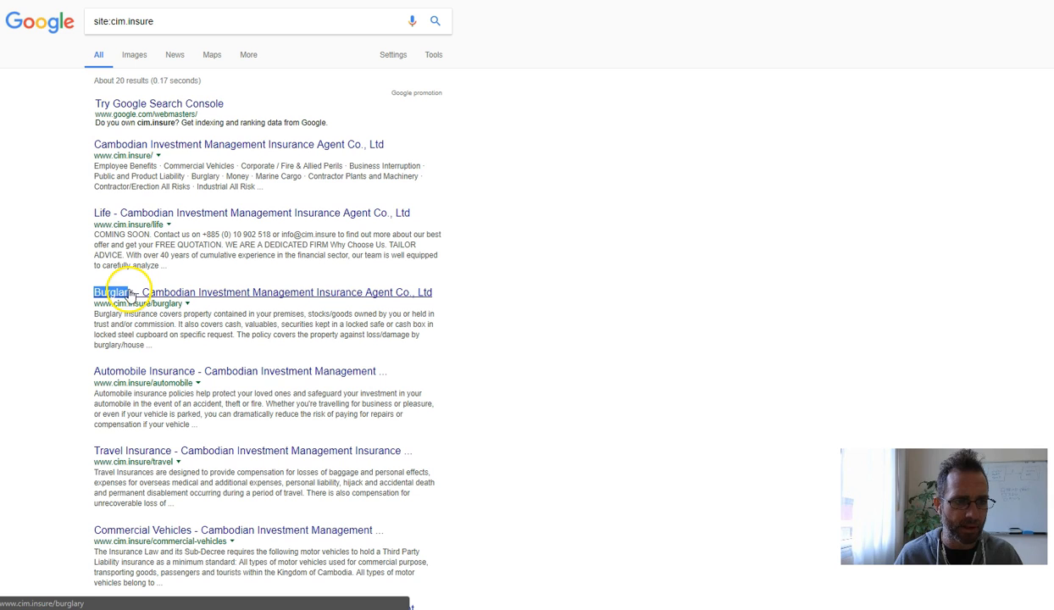
{"action": "mouse_move", "coordinate": [276, 371]}
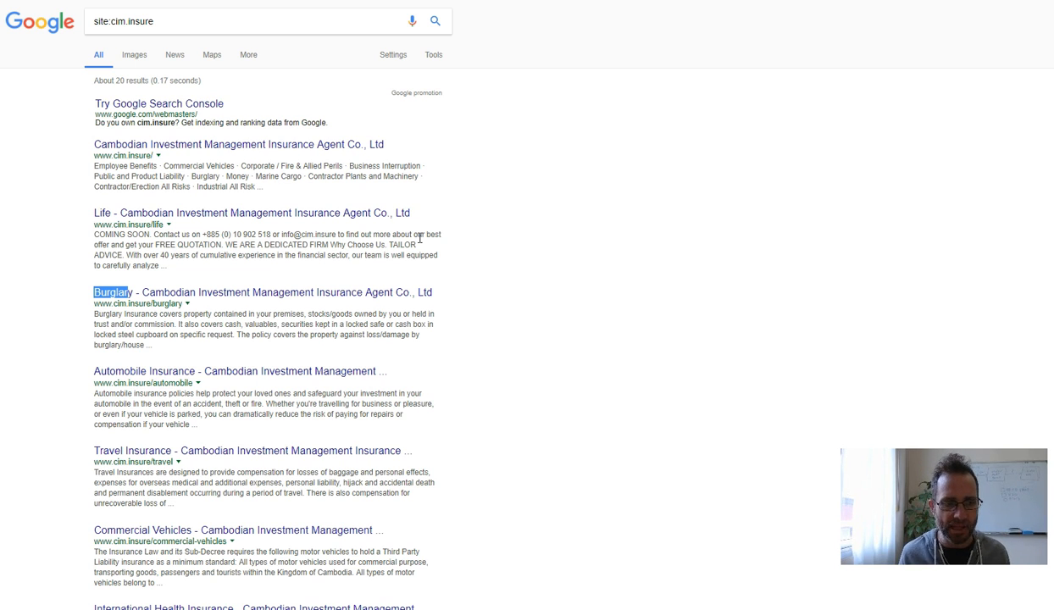
Step: Scroll the 'insurance cambodia' results to locate asiainsurance.com.kh in Asia Insurance's listing
{"action": "scroll", "scroll_direction": "down", "scroll_amount": 3}
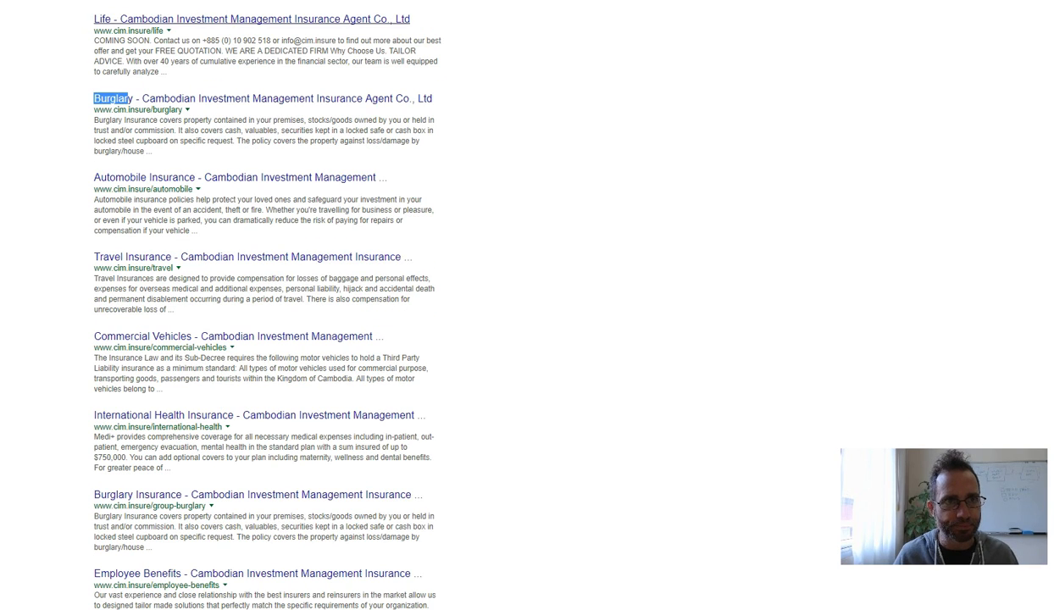
{"action": "key", "text": "Return"}
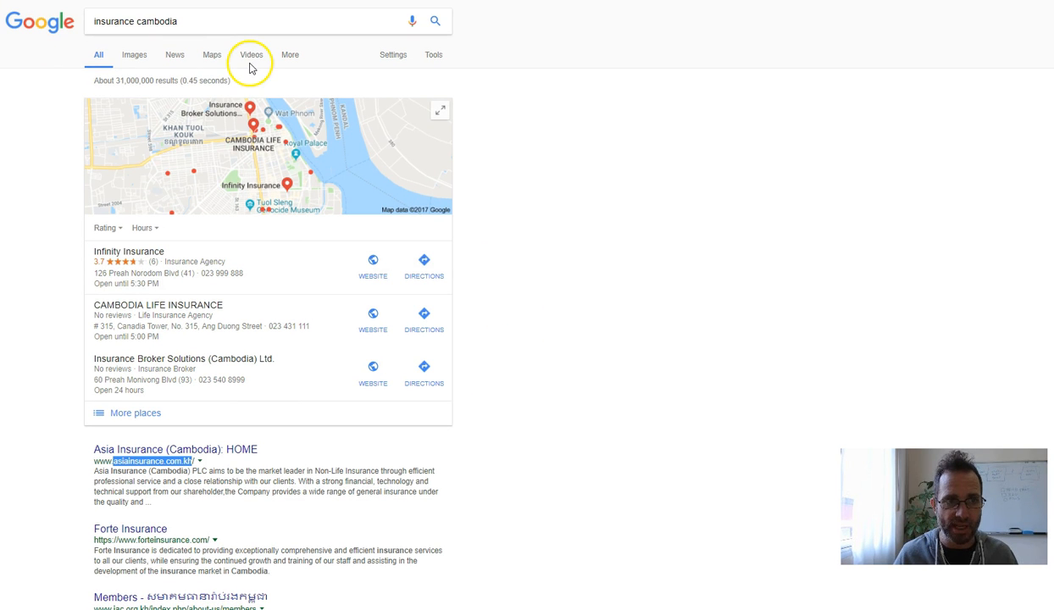
{"action": "scroll", "scroll_direction": "down", "scroll_amount": 3}
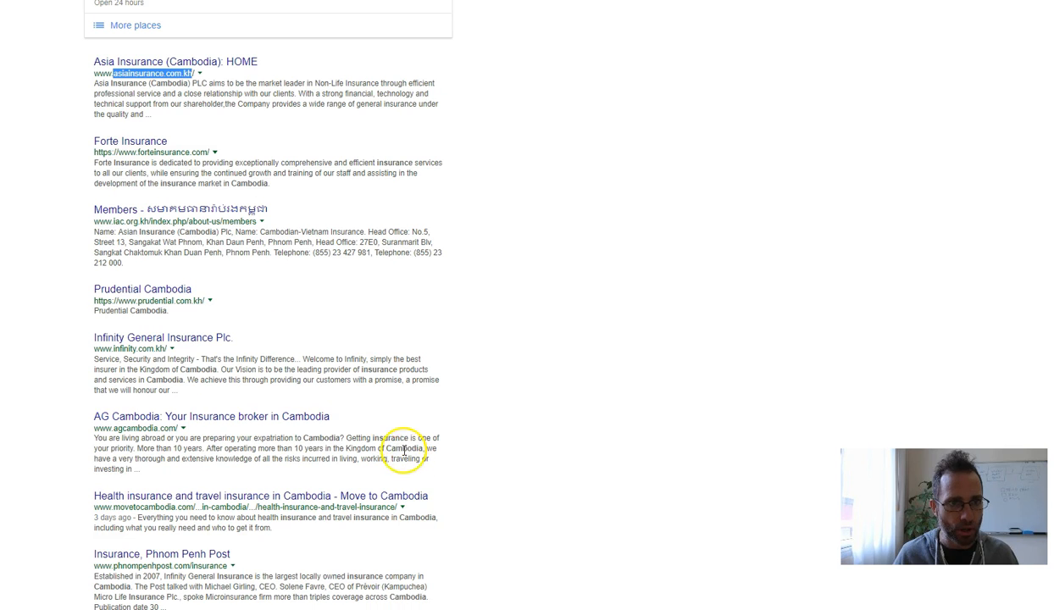
{"action": "scroll", "scroll_direction": "down", "scroll_amount": 3}
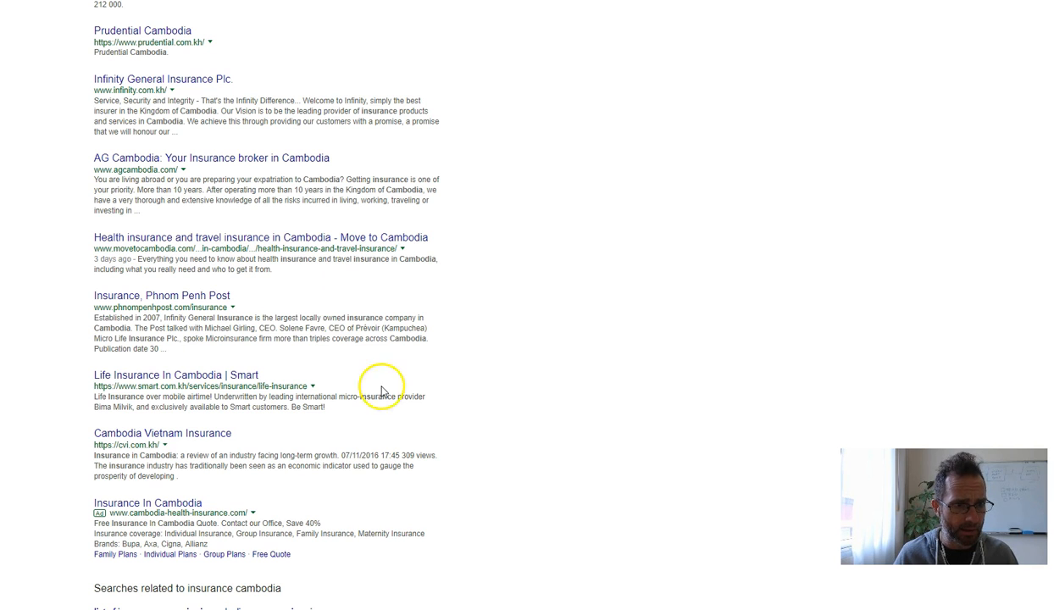
{"action": "mouse_move", "coordinate": [139, 387]}
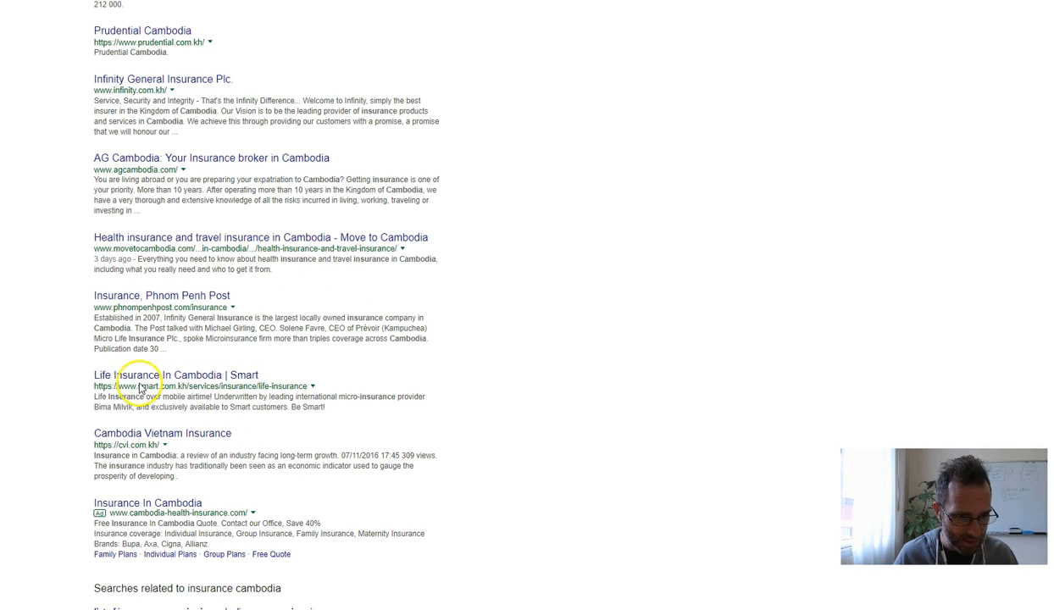
{"action": "mouse_move", "coordinate": [278, 195]}
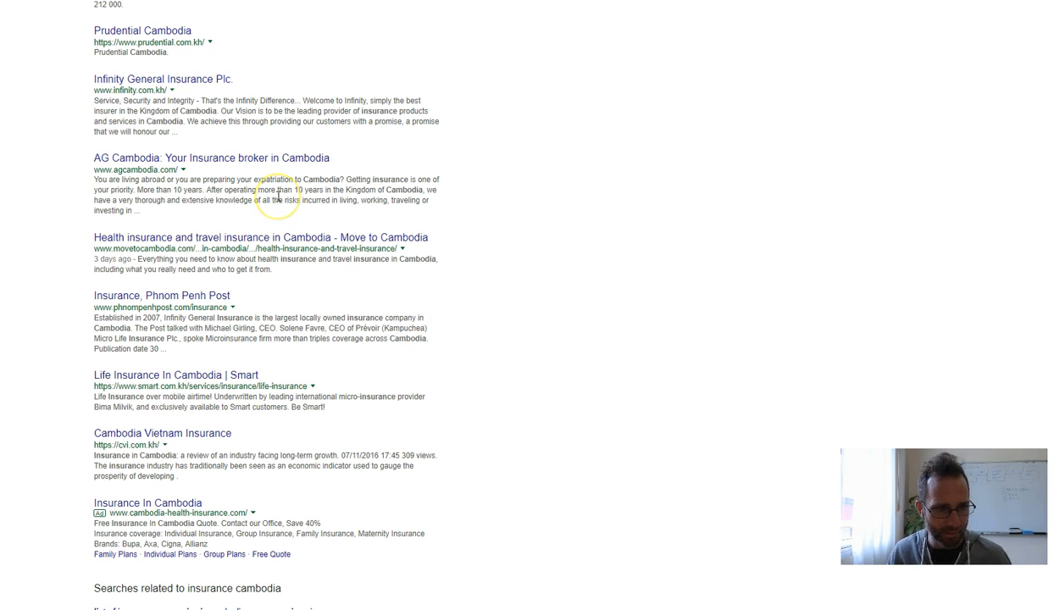
{"action": "mouse_move", "coordinate": [278, 197]}
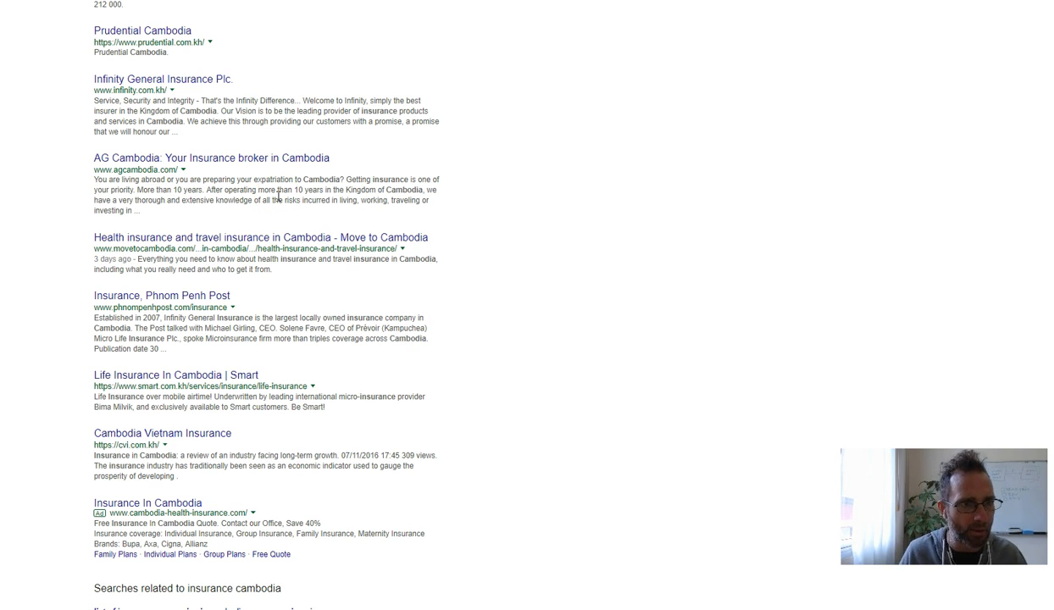
{"action": "scroll", "scroll_direction": "up", "scroll_amount": 3}
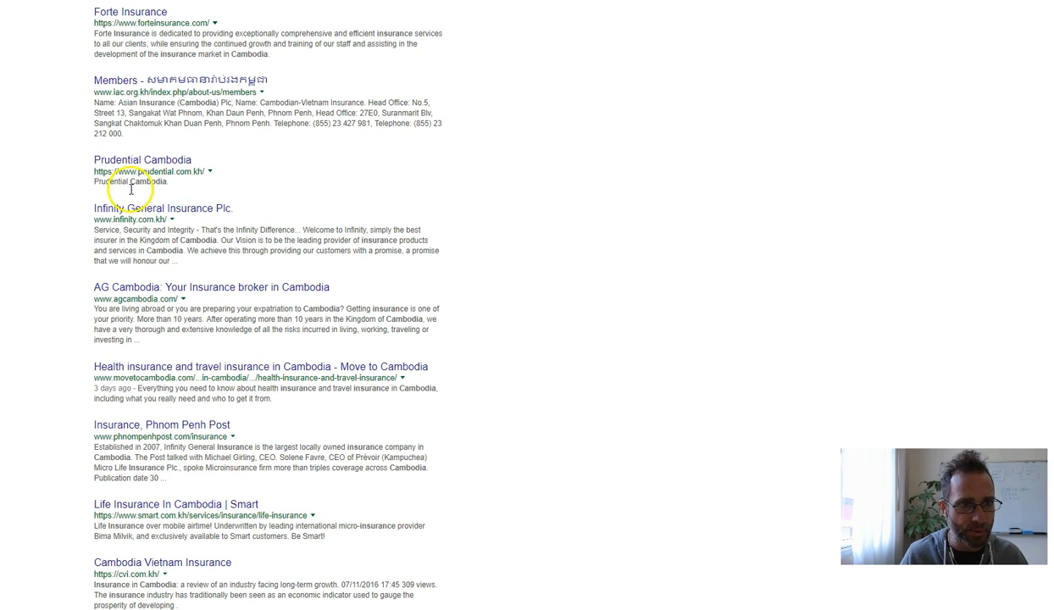
{"action": "mouse_move", "coordinate": [98, 160]}
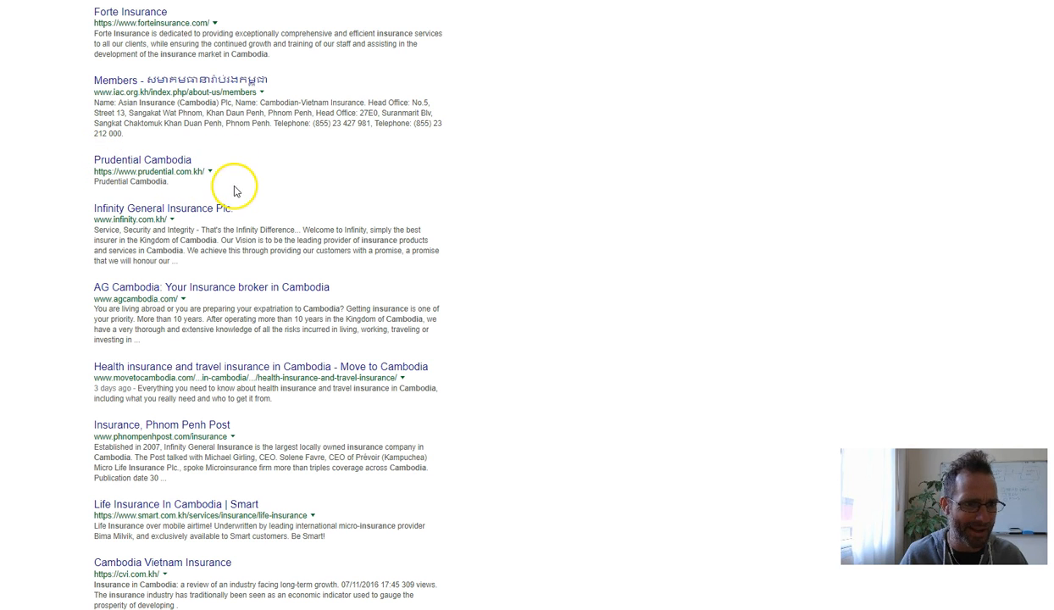
{"action": "scroll", "scroll_direction": "up", "scroll_amount": 3}
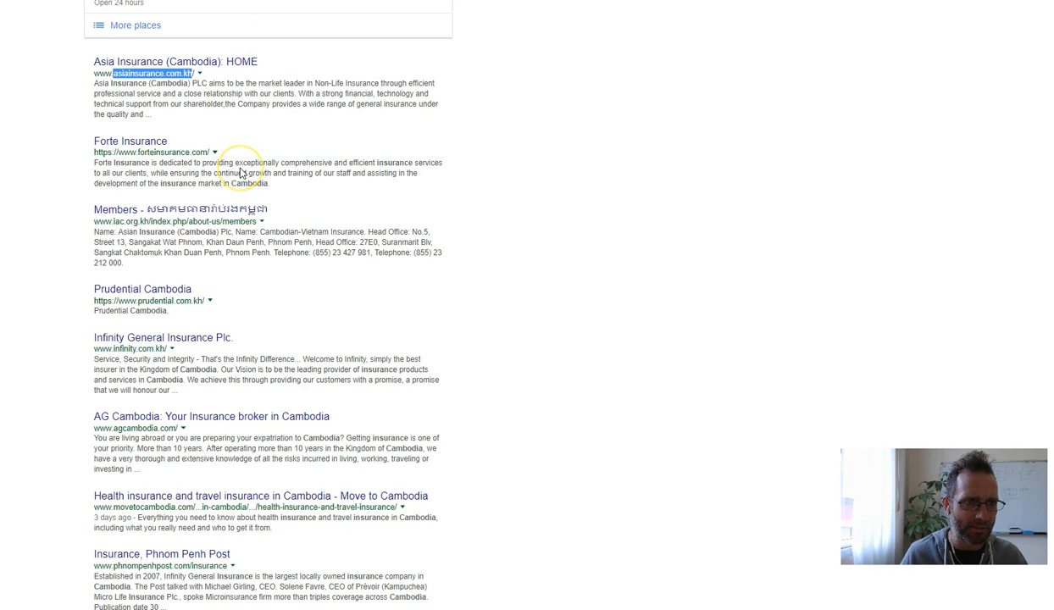
{"action": "scroll", "scroll_direction": "up", "scroll_amount": 3}
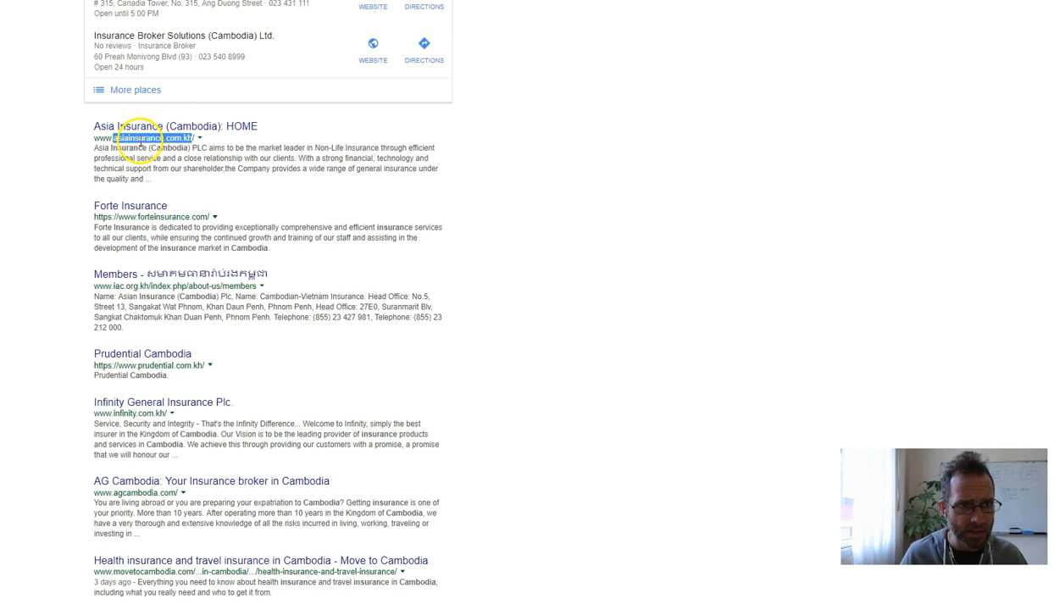
{"action": "mouse_move", "coordinate": [267, 233]}
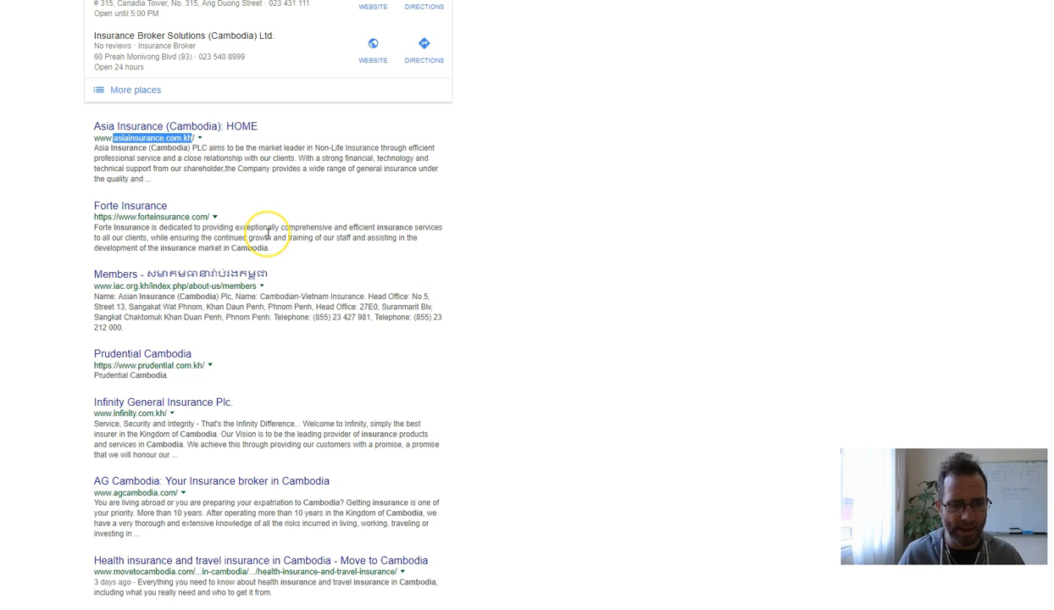
{"action": "scroll", "scroll_direction": "up", "scroll_amount": 3}
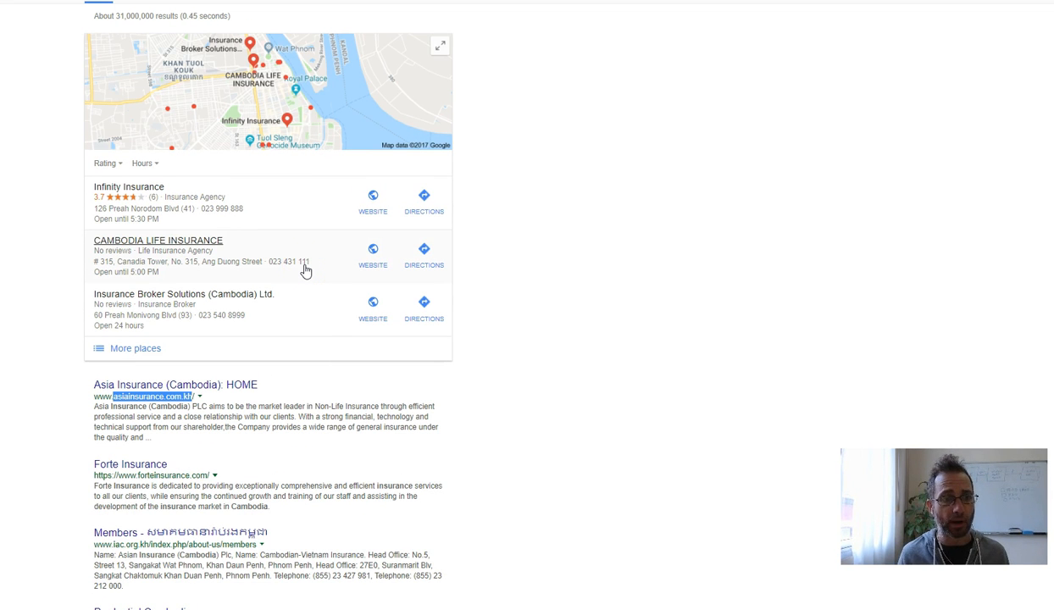
{"action": "mouse_move", "coordinate": [426, 375]}
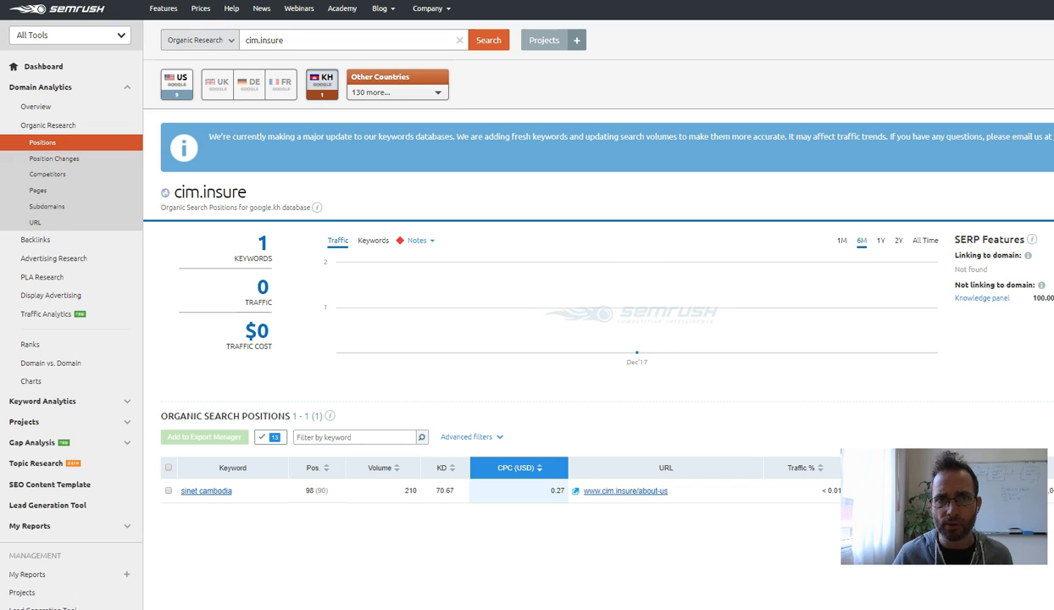
{"action": "mouse_move", "coordinate": [678, 59]}
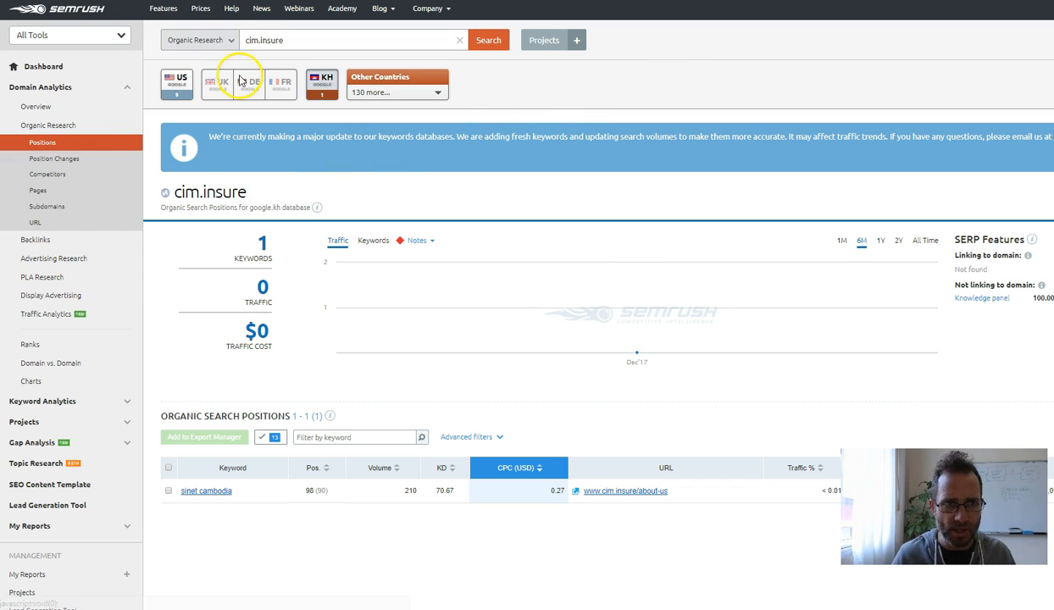
{"action": "mouse_move", "coordinate": [320, 332]}
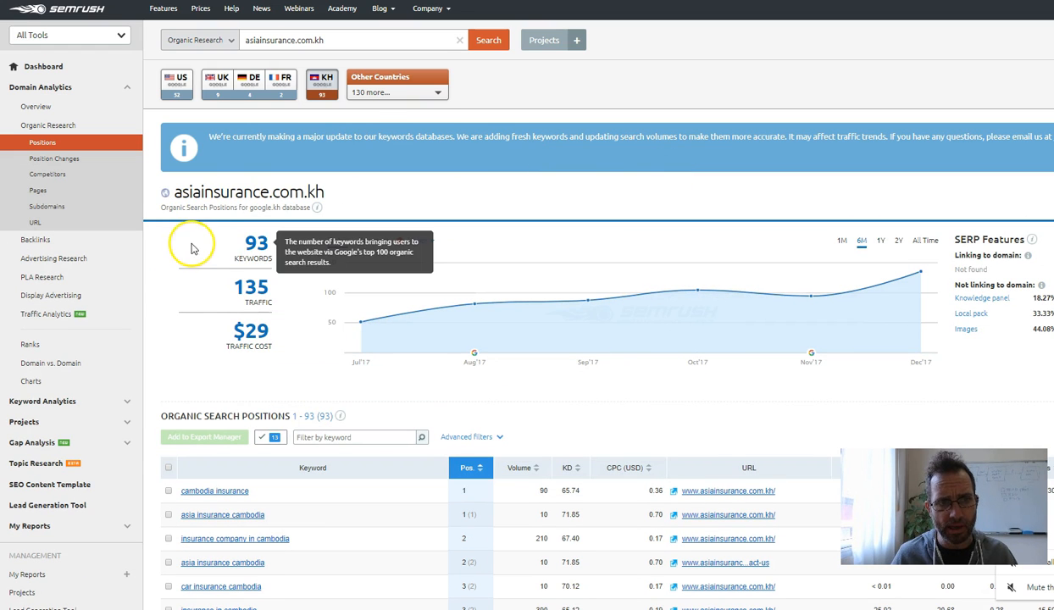
{"action": "mouse_move", "coordinate": [219, 290]}
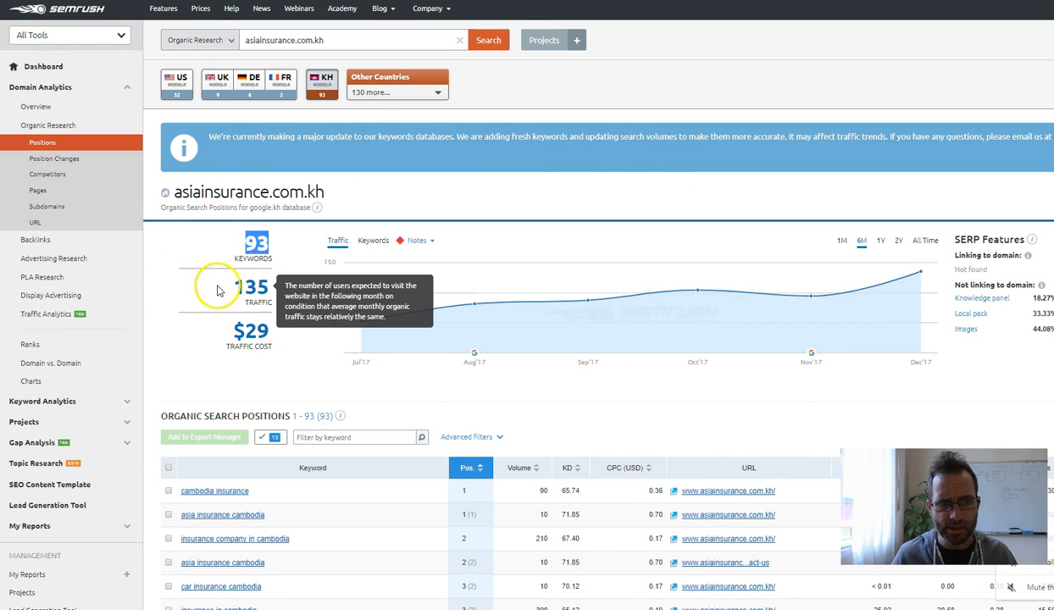
{"action": "mouse_move", "coordinate": [305, 98]}
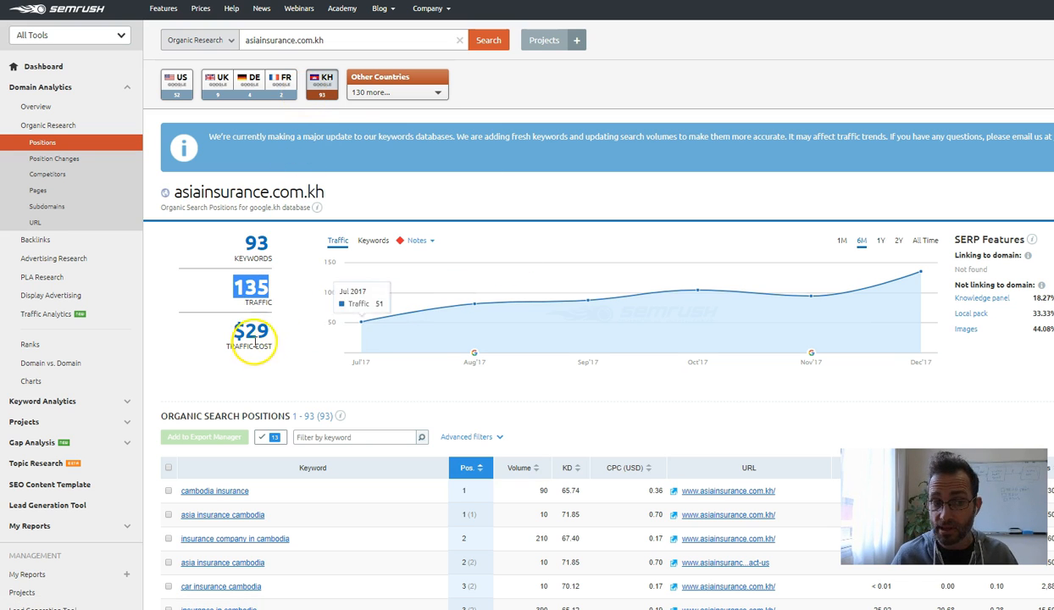
{"action": "mouse_move", "coordinate": [400, 212]}
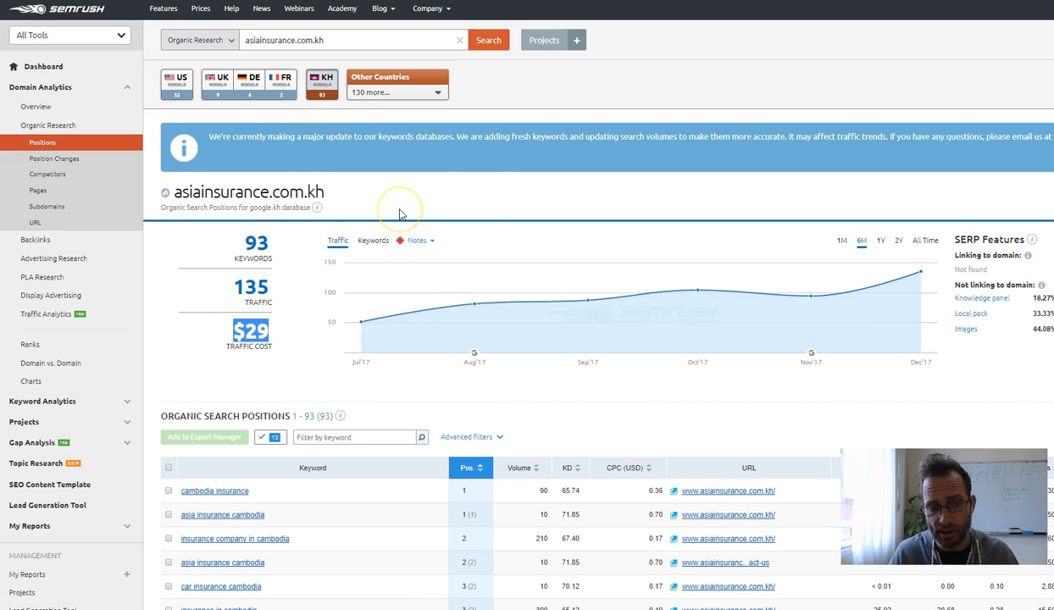
{"action": "mouse_move", "coordinate": [401, 210]}
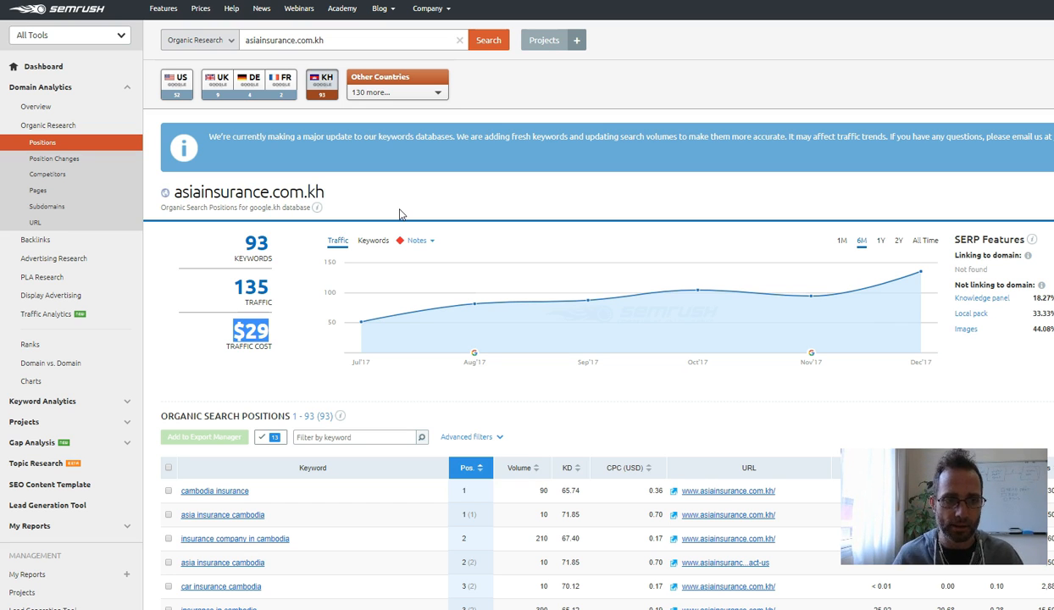
Step: Review asiainsurance.com.kh's organic positions: 93 keywords, 135 traffic, $29 traffic cost
{"action": "scroll", "scroll_direction": "down", "scroll_amount": 3}
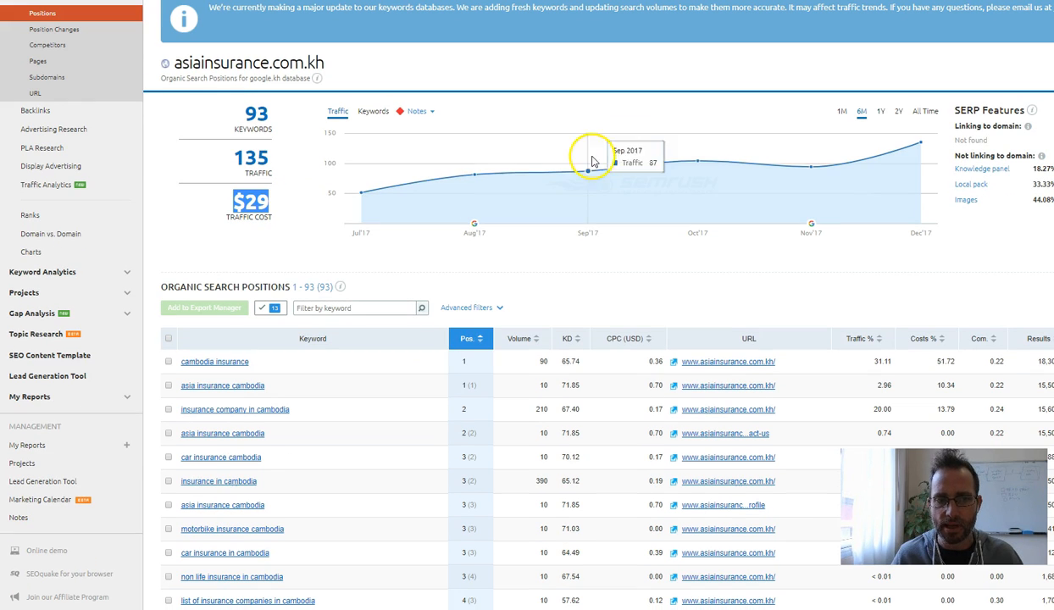
{"action": "mouse_move", "coordinate": [608, 188]}
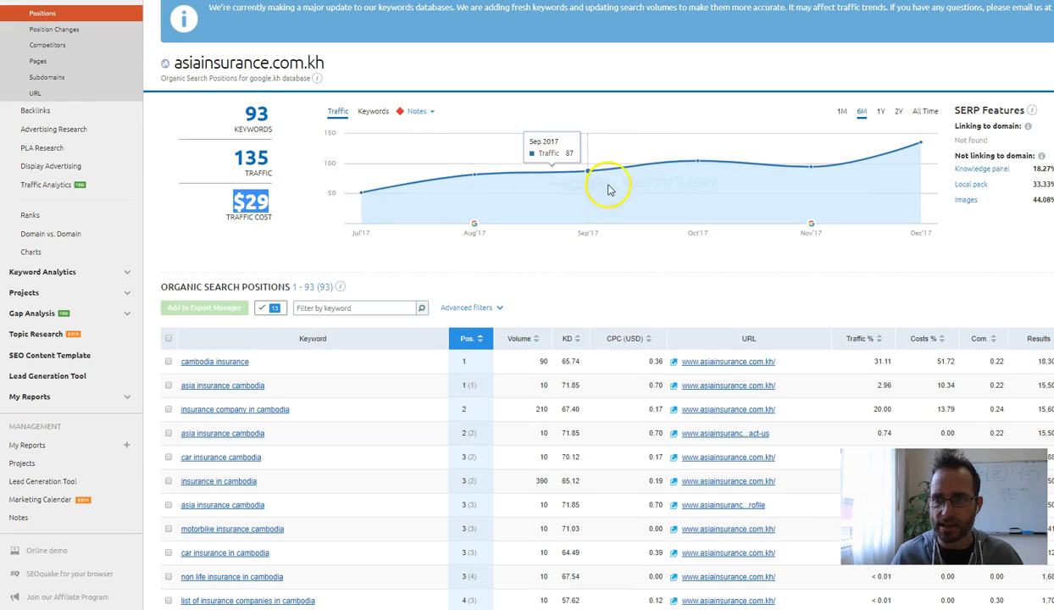
{"action": "mouse_move", "coordinate": [888, 173]}
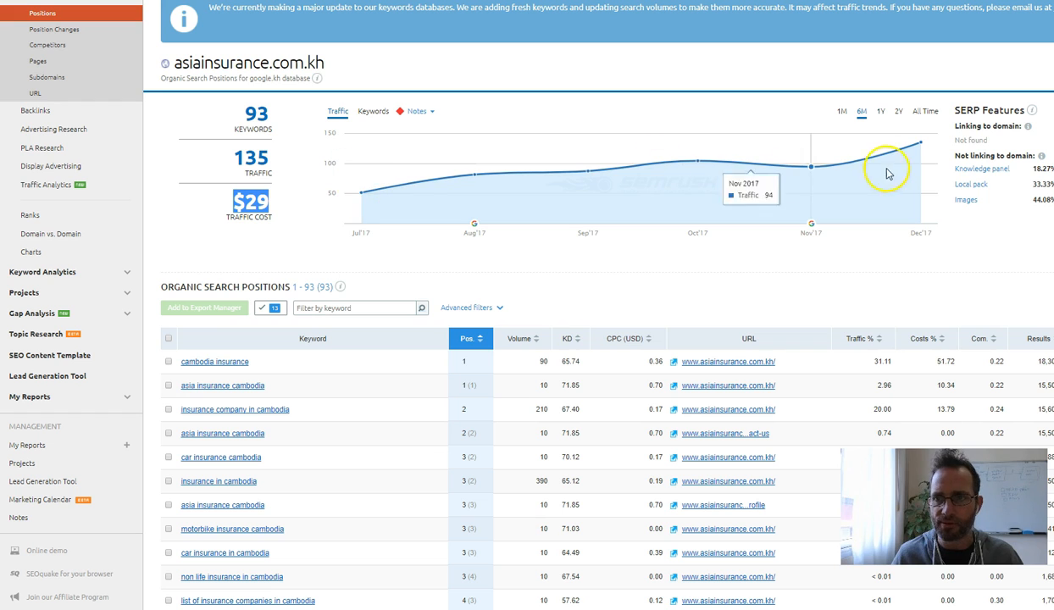
{"action": "mouse_move", "coordinate": [924, 144]}
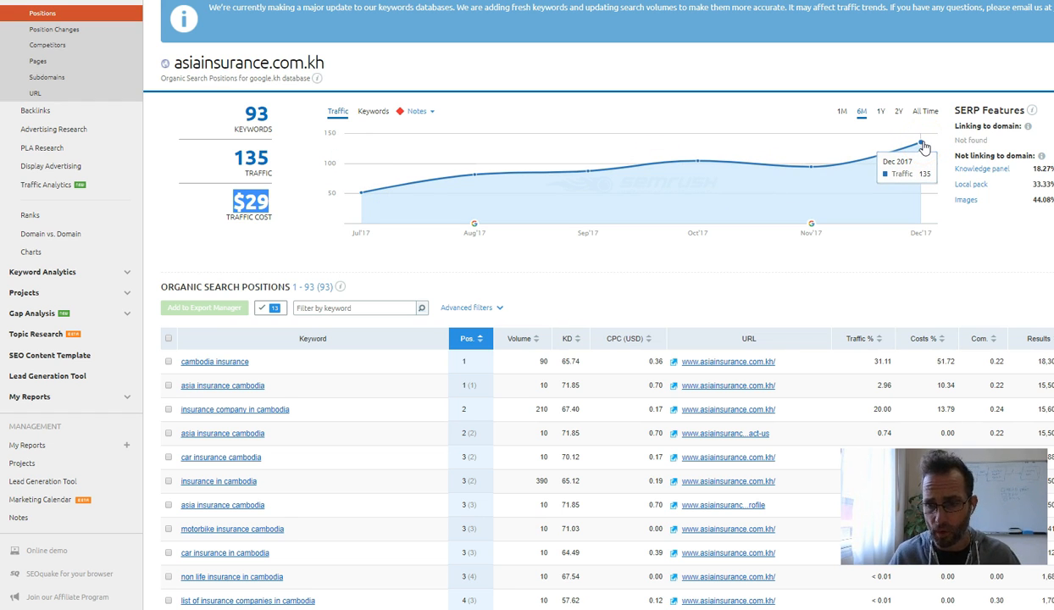
{"action": "scroll", "scroll_direction": "down", "scroll_amount": 3}
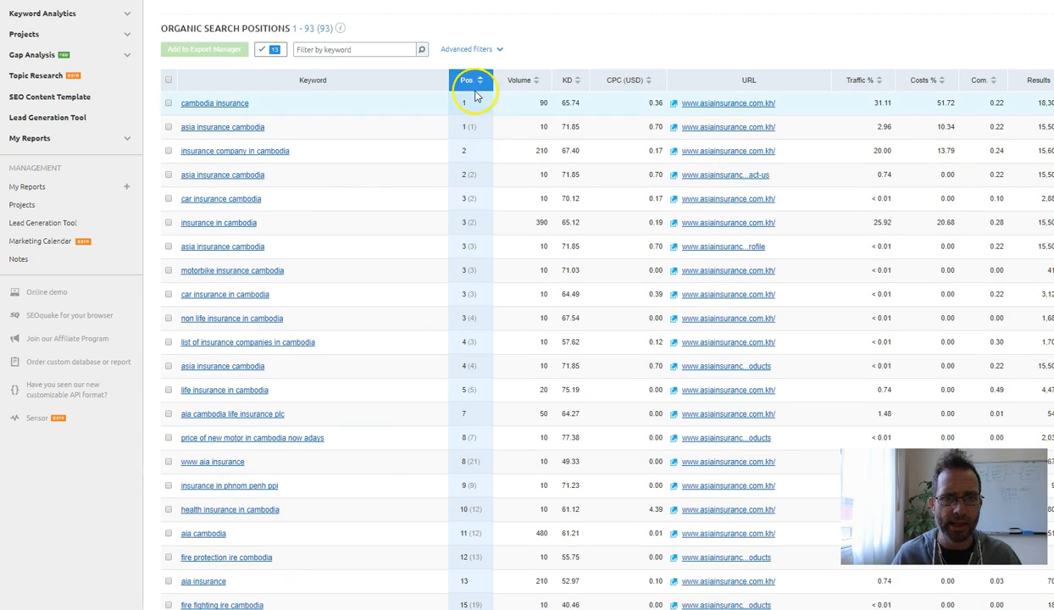
{"action": "mouse_move", "coordinate": [403, 324]}
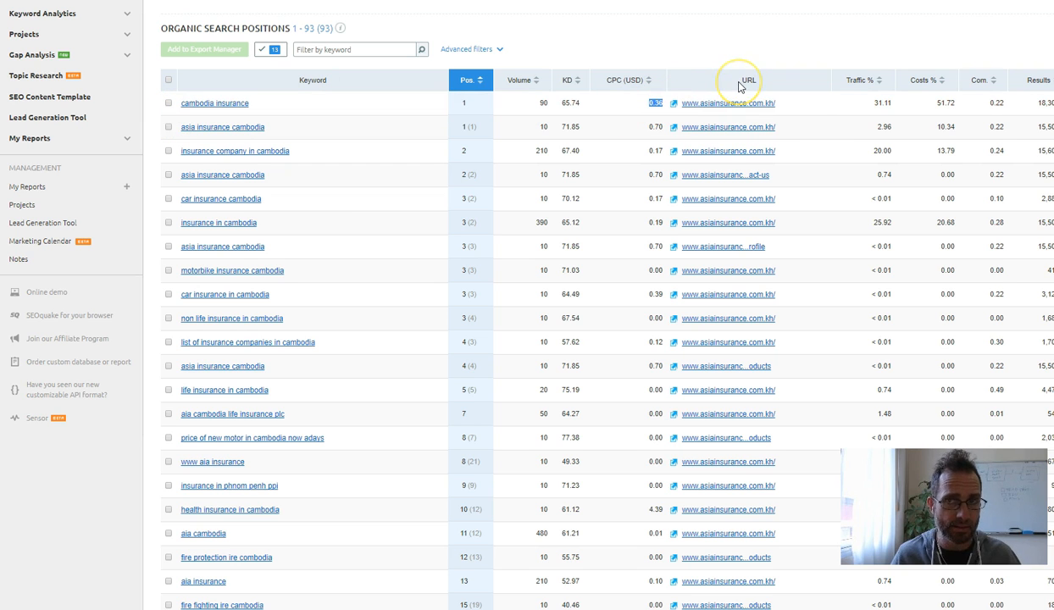
{"action": "mouse_move", "coordinate": [739, 79]}
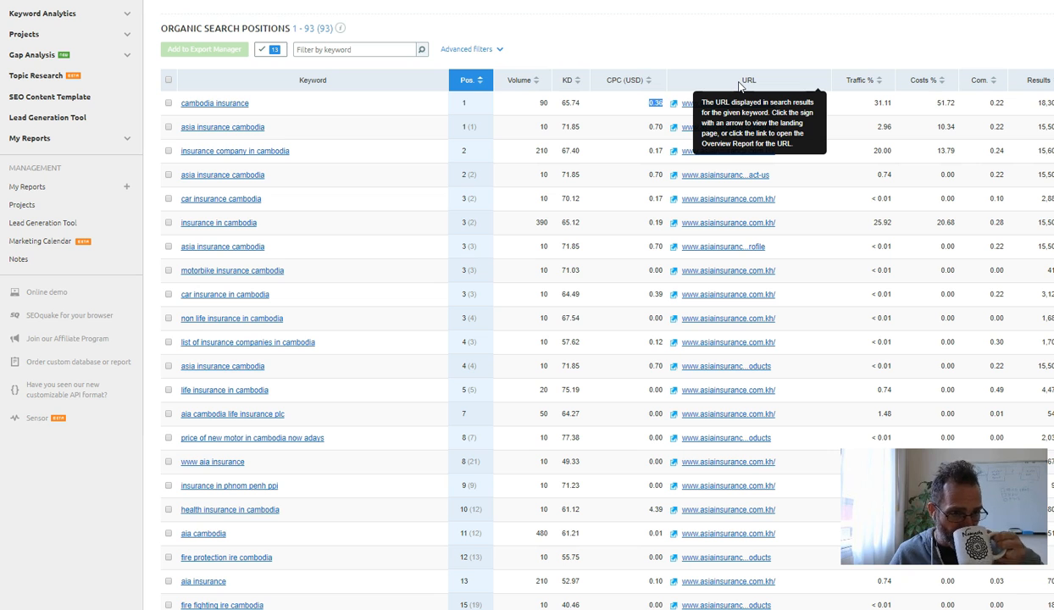
{"action": "mouse_move", "coordinate": [331, 108]}
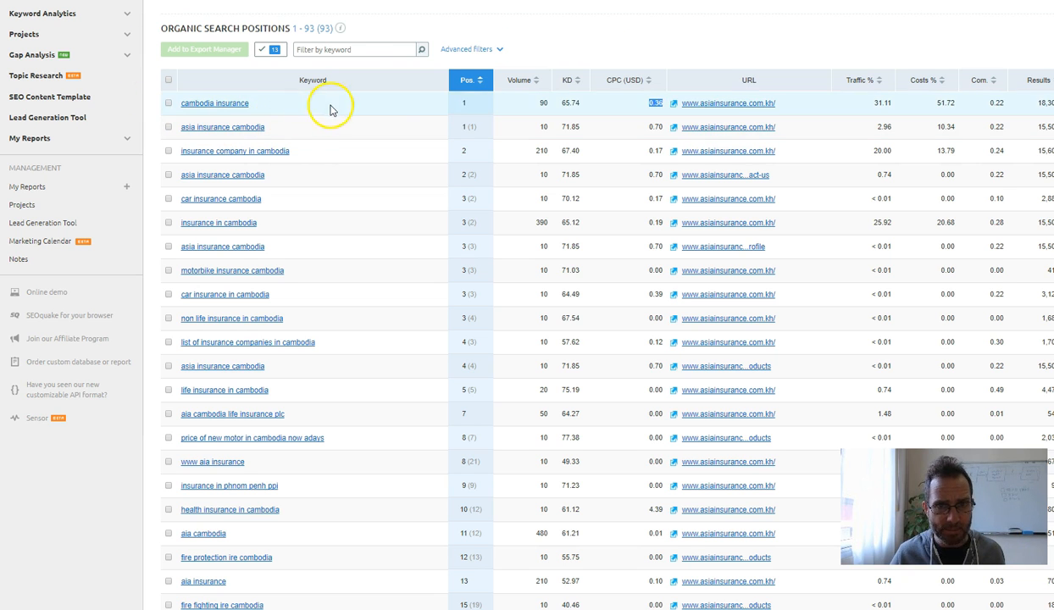
{"action": "mouse_move", "coordinate": [465, 154]}
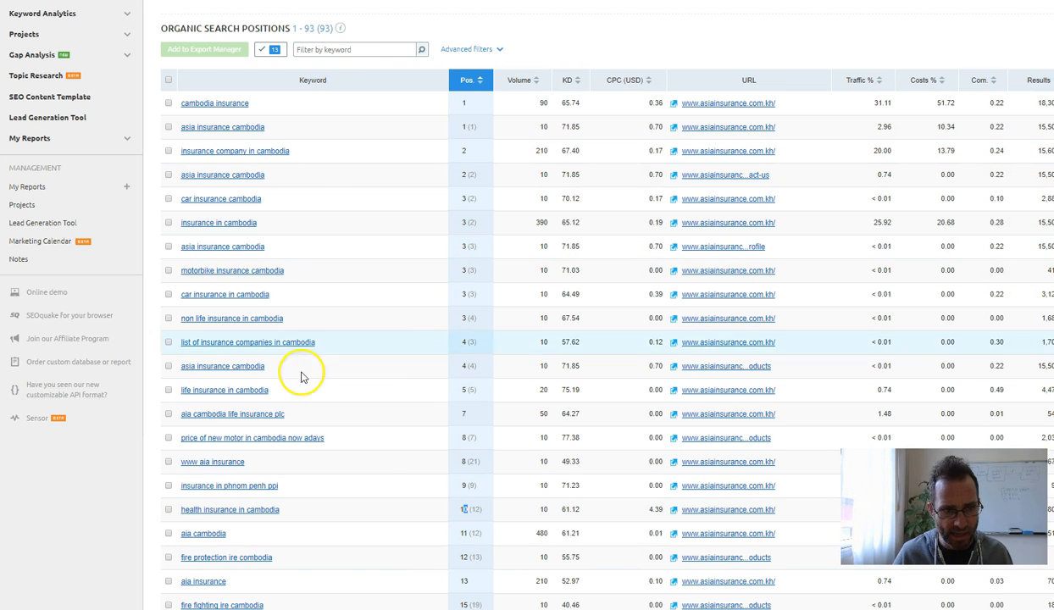
{"action": "mouse_move", "coordinate": [379, 414]}
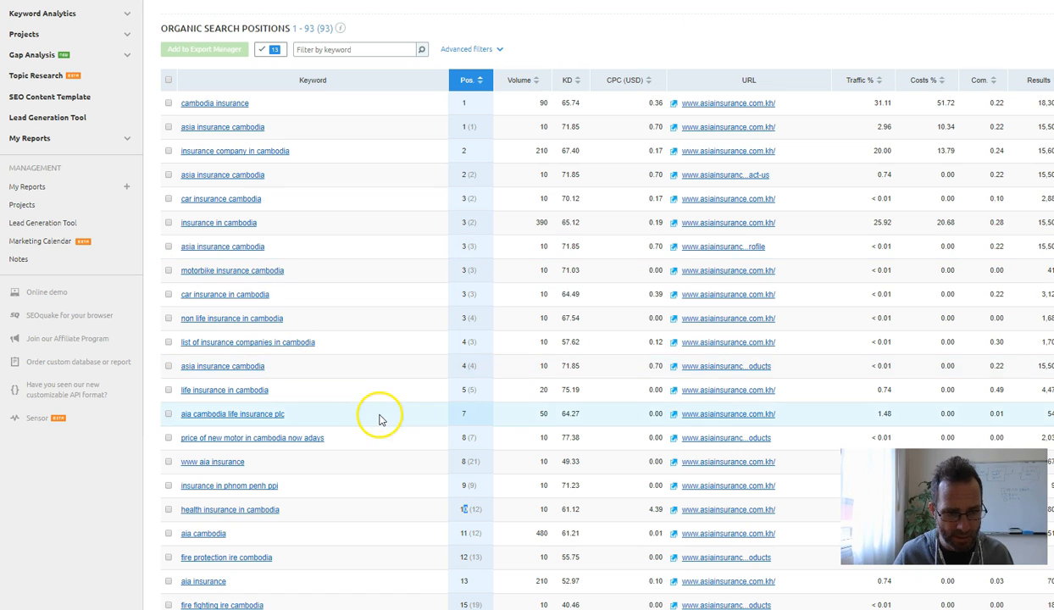
{"action": "scroll", "scroll_direction": "down", "scroll_amount": 3}
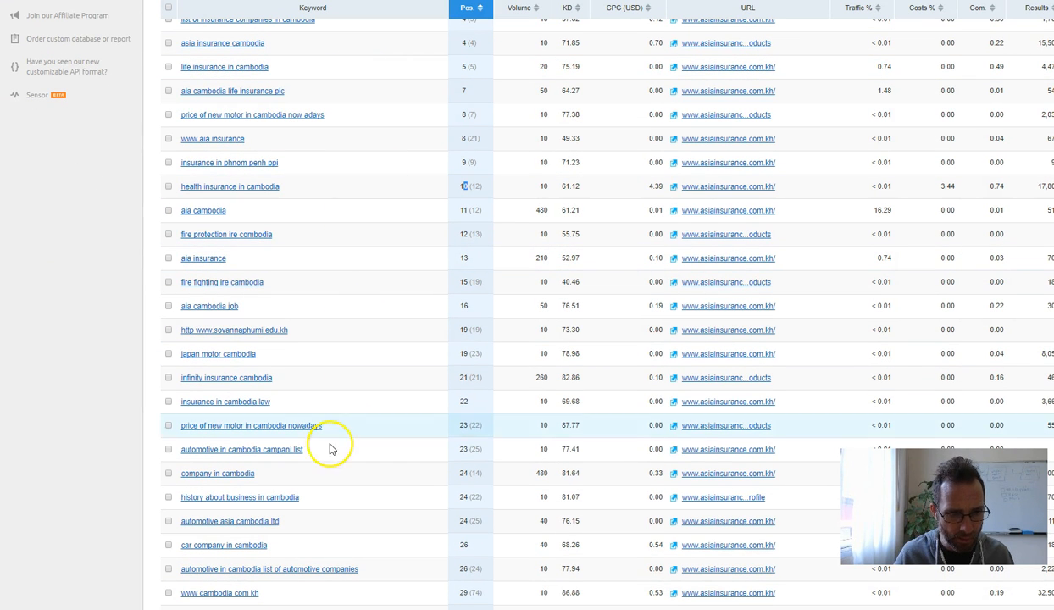
{"action": "mouse_move", "coordinate": [278, 234]}
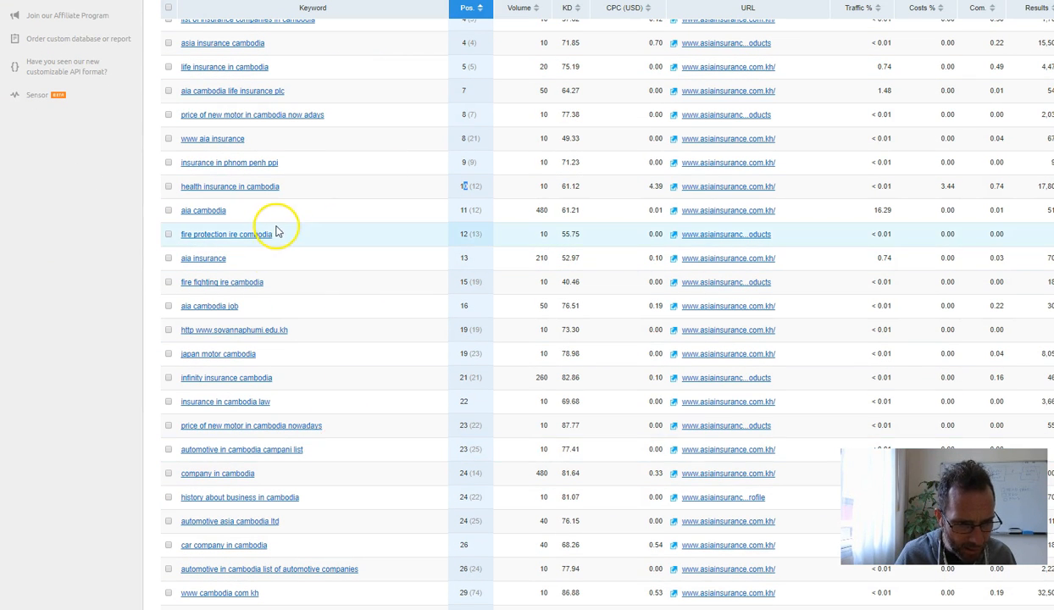
{"action": "scroll", "scroll_direction": "down", "scroll_amount": 3}
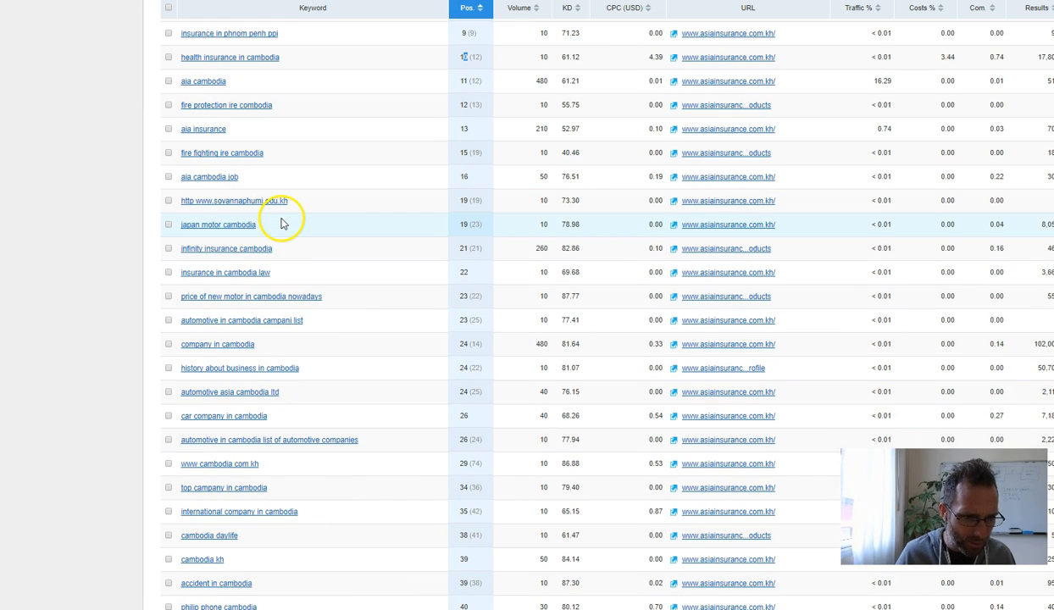
{"action": "scroll", "scroll_direction": "down", "scroll_amount": 3}
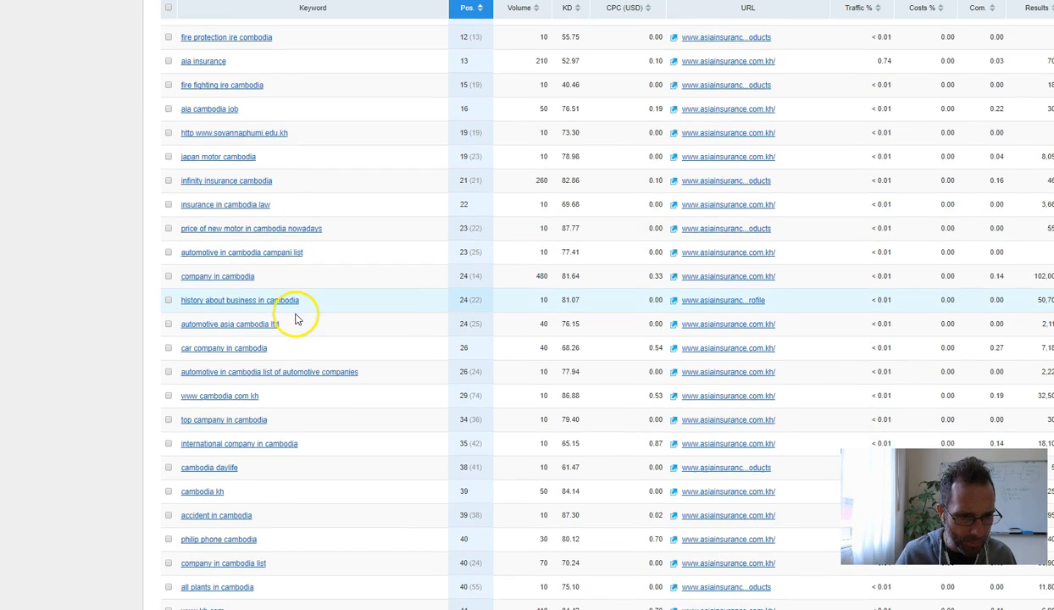
{"action": "scroll", "scroll_direction": "down", "scroll_amount": 3}
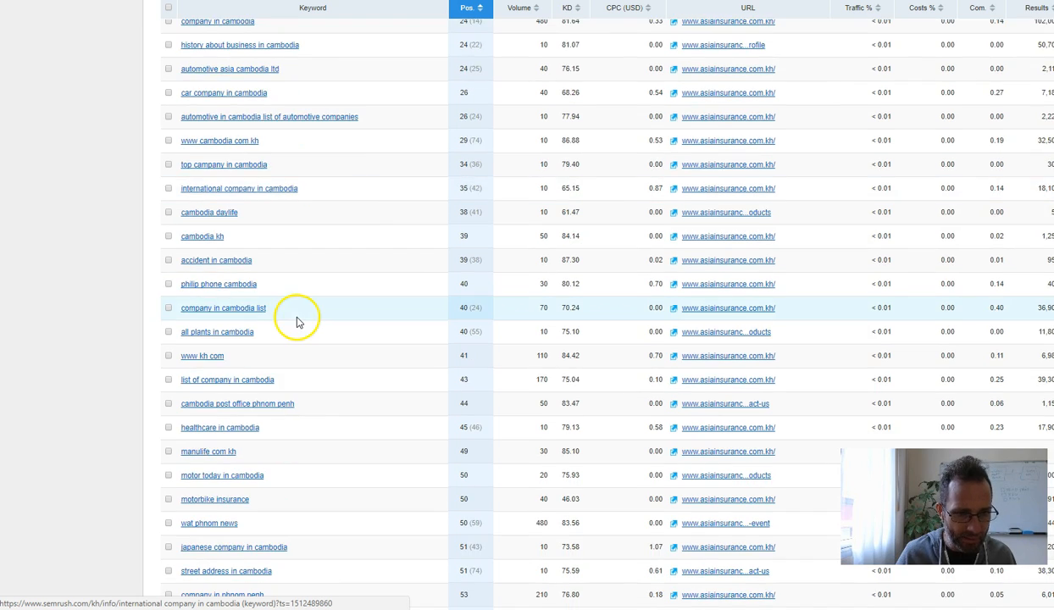
{"action": "scroll", "scroll_direction": "down", "scroll_amount": 3}
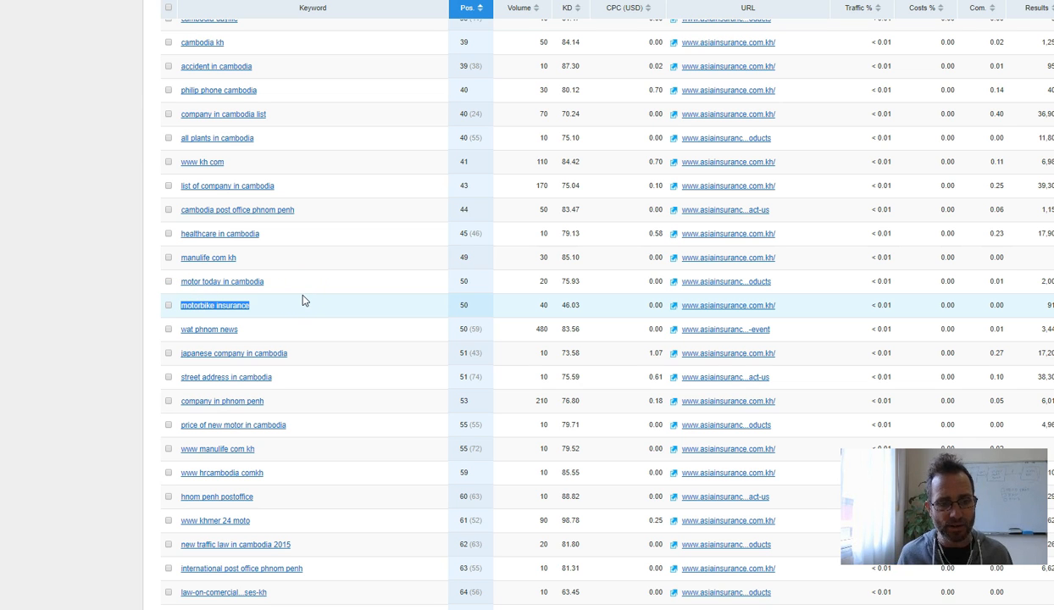
{"action": "scroll", "scroll_direction": "down", "scroll_amount": 3}
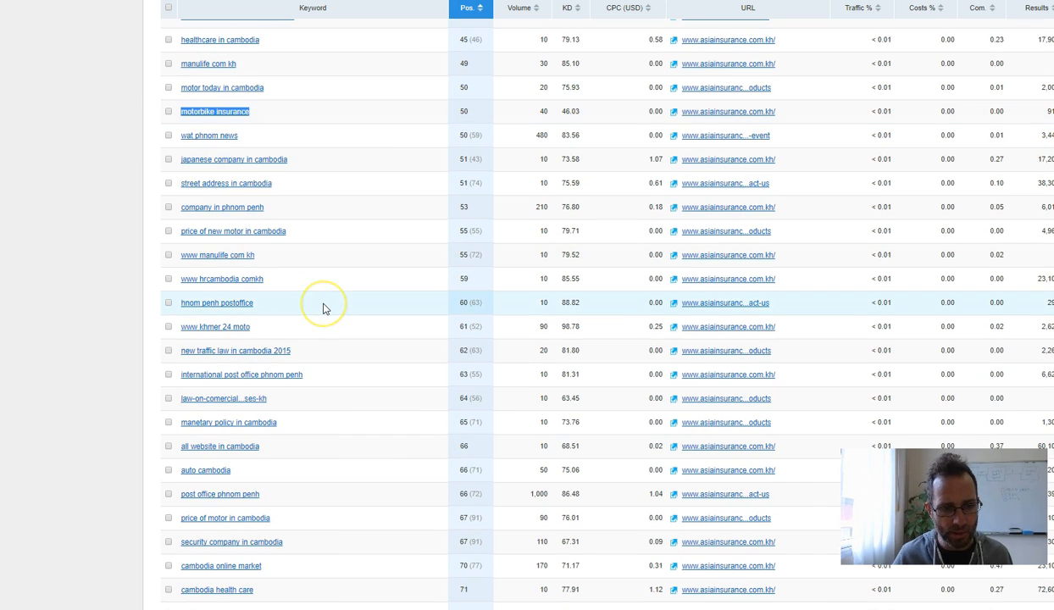
{"action": "scroll", "scroll_direction": "down", "scroll_amount": 3}
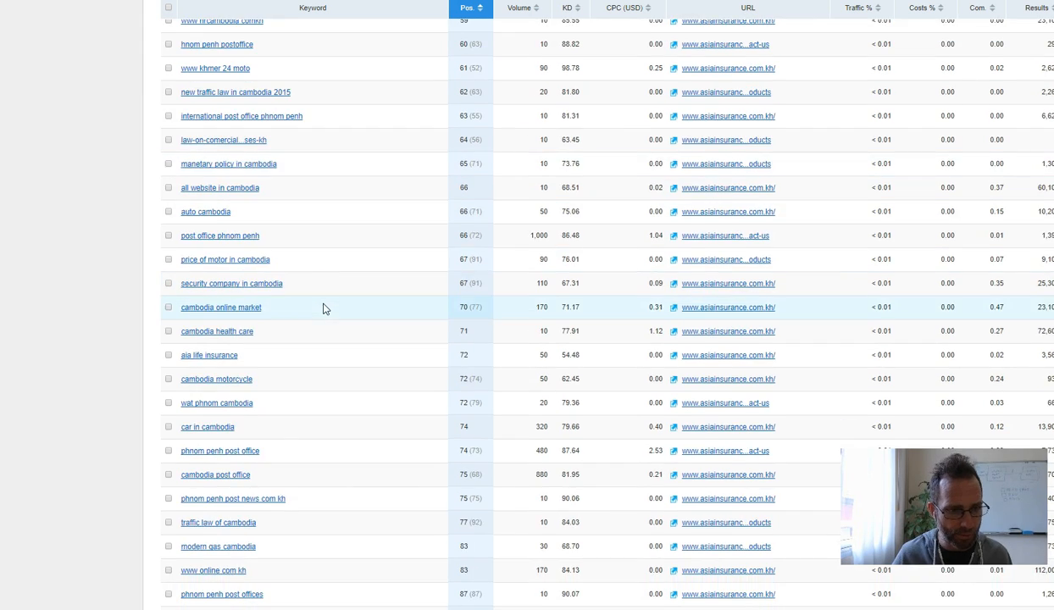
{"action": "scroll", "scroll_direction": "down", "scroll_amount": 3}
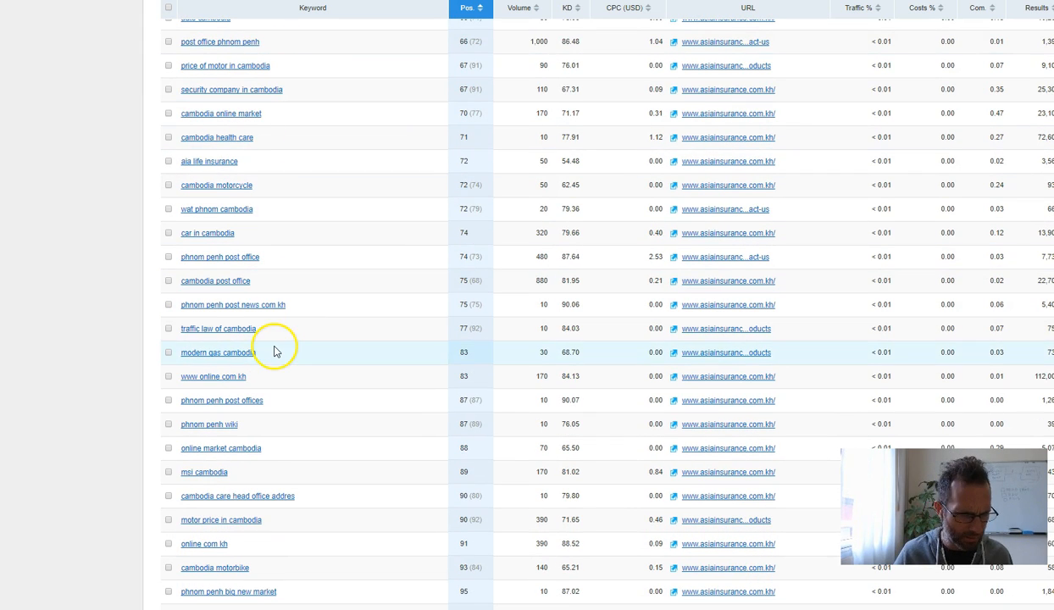
{"action": "scroll", "scroll_direction": "down", "scroll_amount": 3}
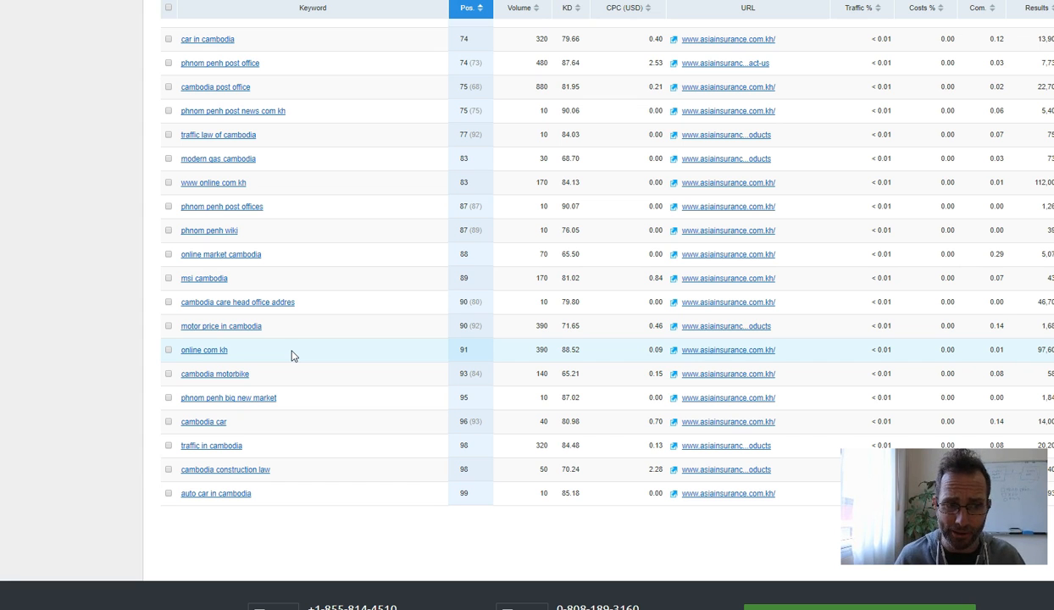
{"action": "mouse_move", "coordinate": [305, 410]}
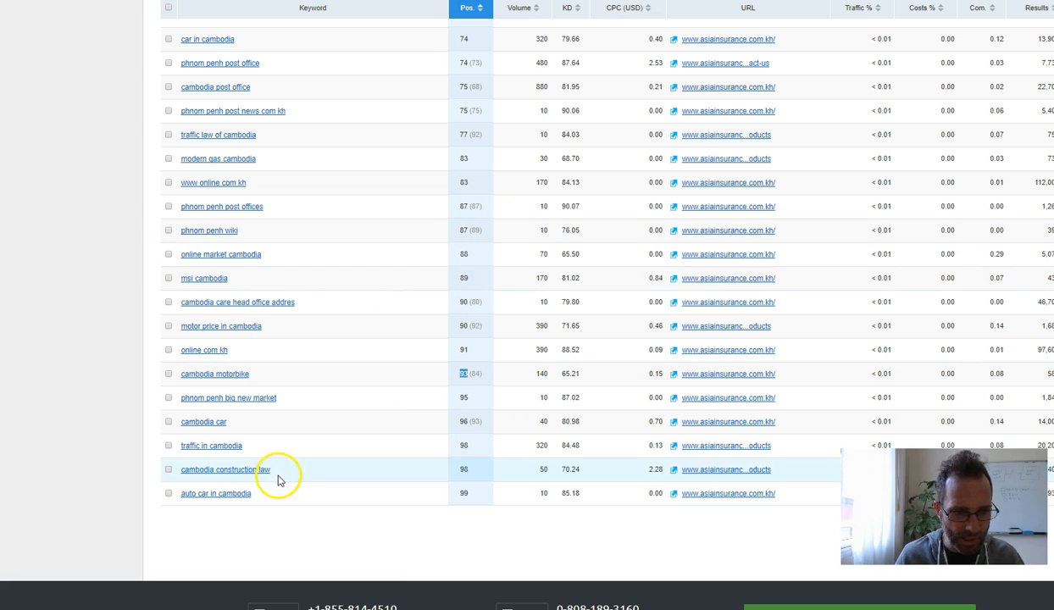
{"action": "scroll", "scroll_direction": "up", "scroll_amount": 3}
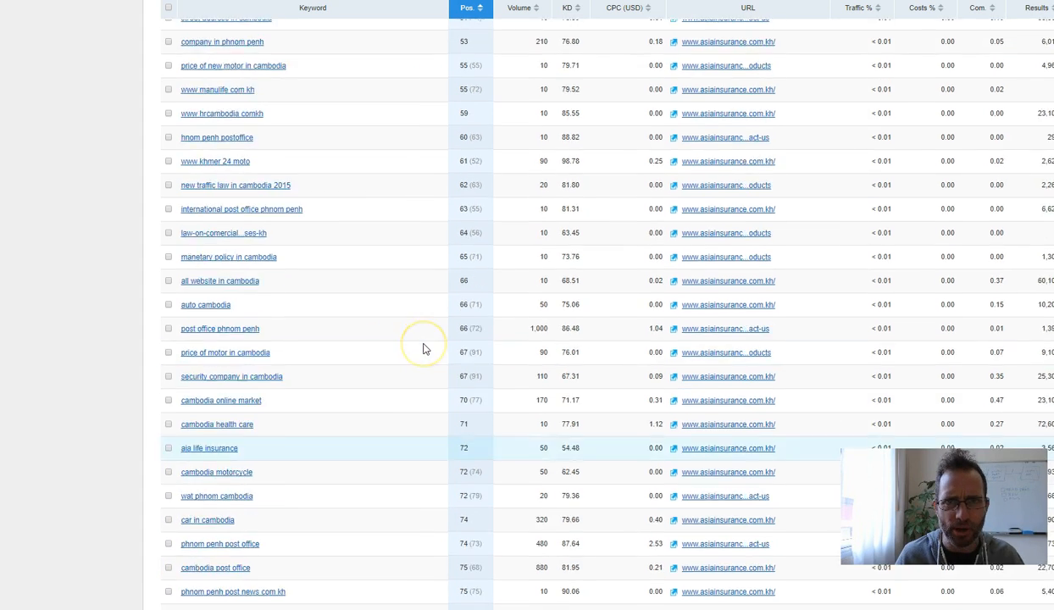
{"action": "scroll", "scroll_direction": "up", "scroll_amount": 3}
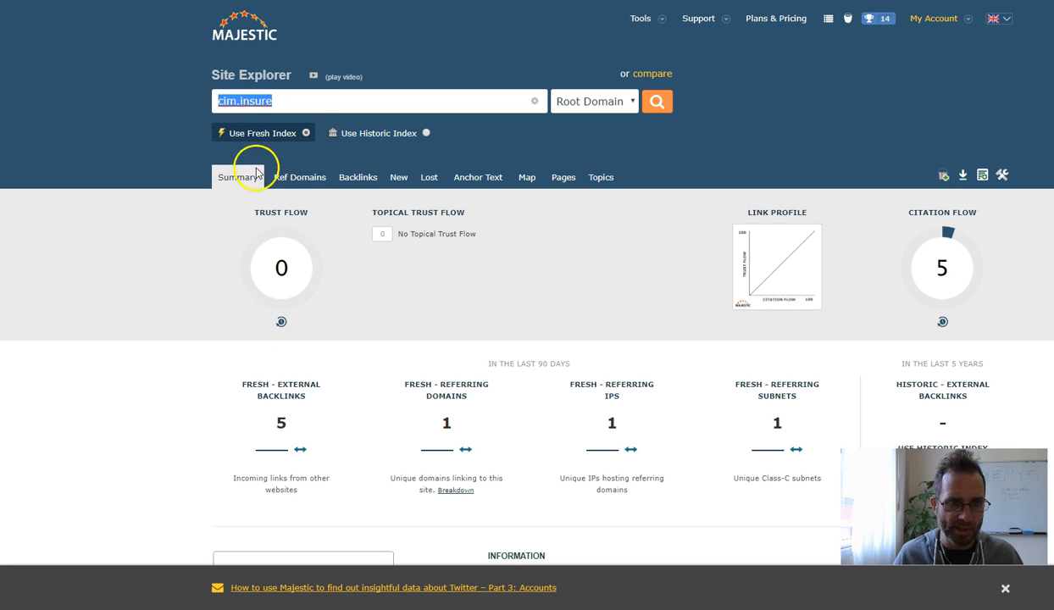
{"action": "mouse_move", "coordinate": [307, 273]}
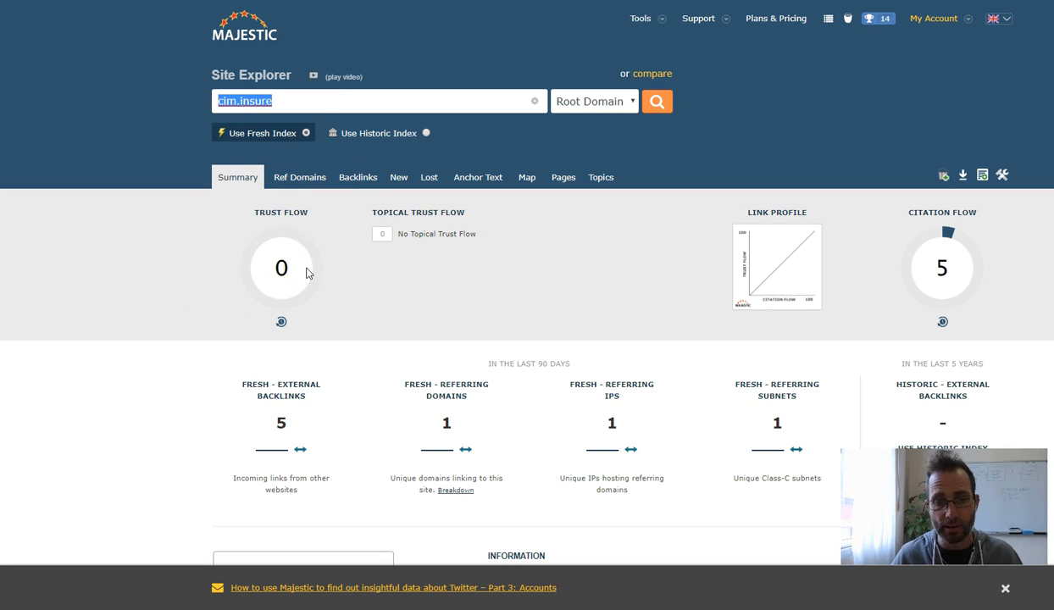
{"action": "mouse_move", "coordinate": [413, 375]}
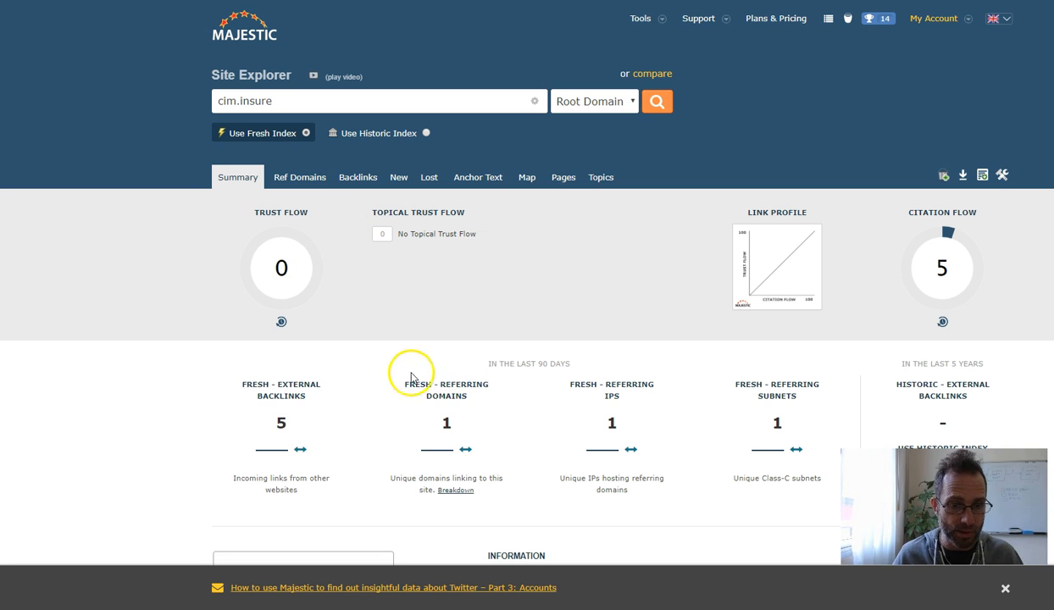
{"action": "mouse_move", "coordinate": [392, 378]}
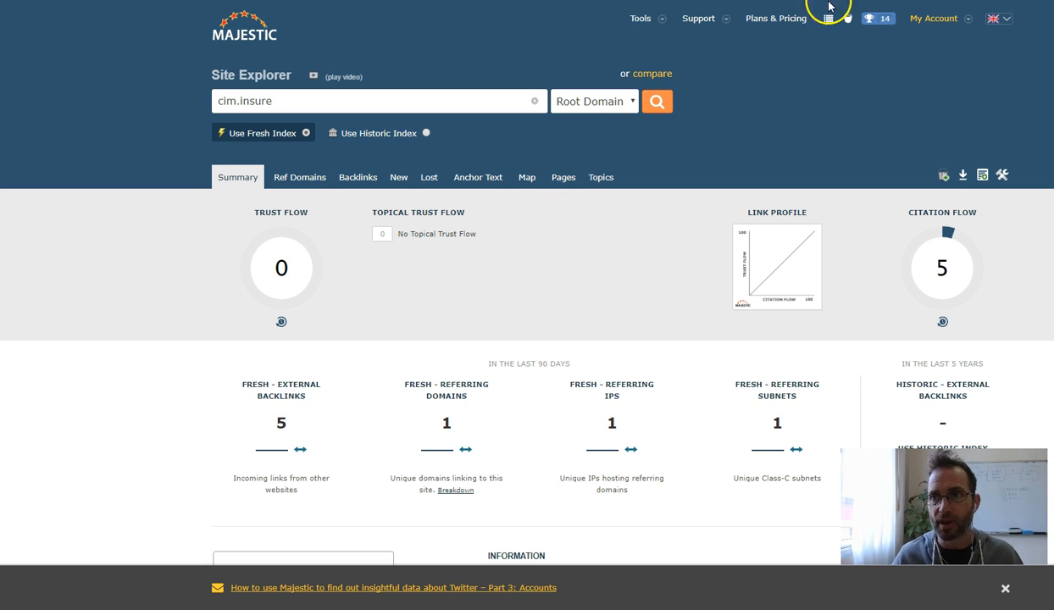
Step: Show Majestic's asiainsurance.com.kh summary: Trust Flow 14, Citation Flow 21, 122 backlinks
{"action": "left_click", "coordinate": [657, 101]}
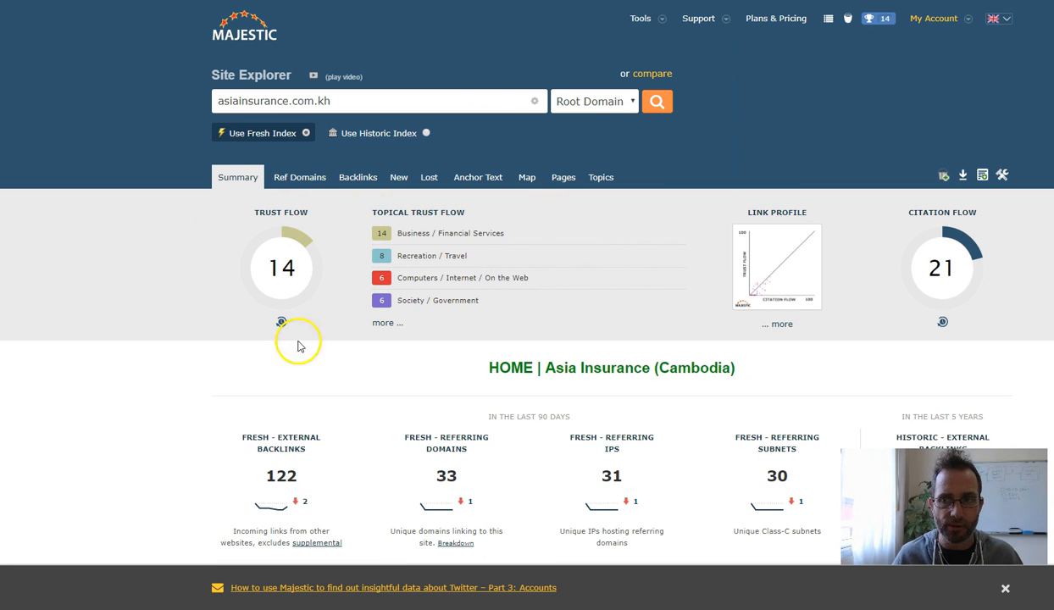
{"action": "mouse_move", "coordinate": [292, 221]}
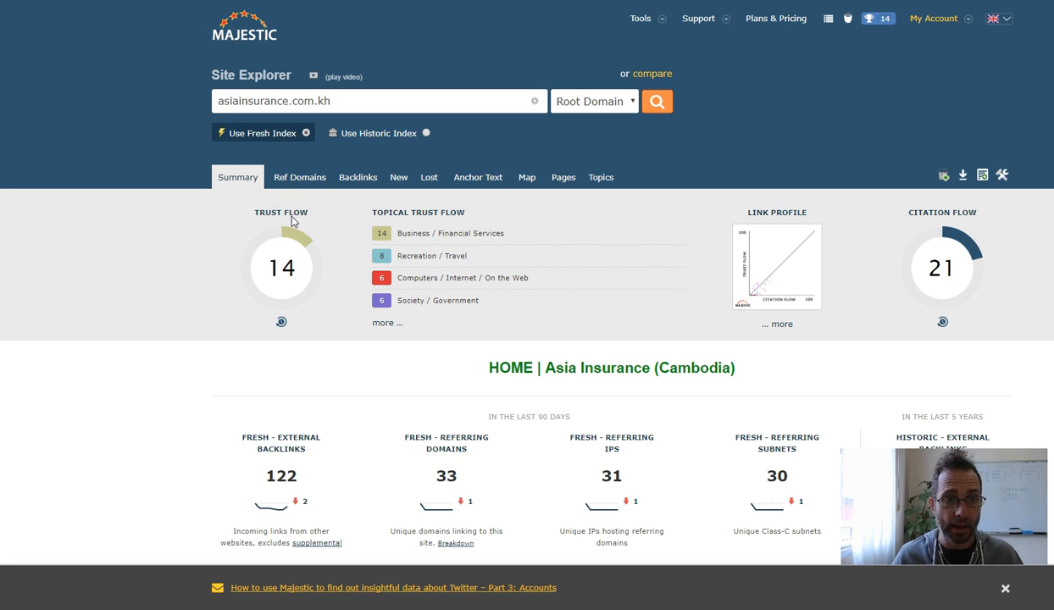
{"action": "mouse_move", "coordinate": [990, 248]}
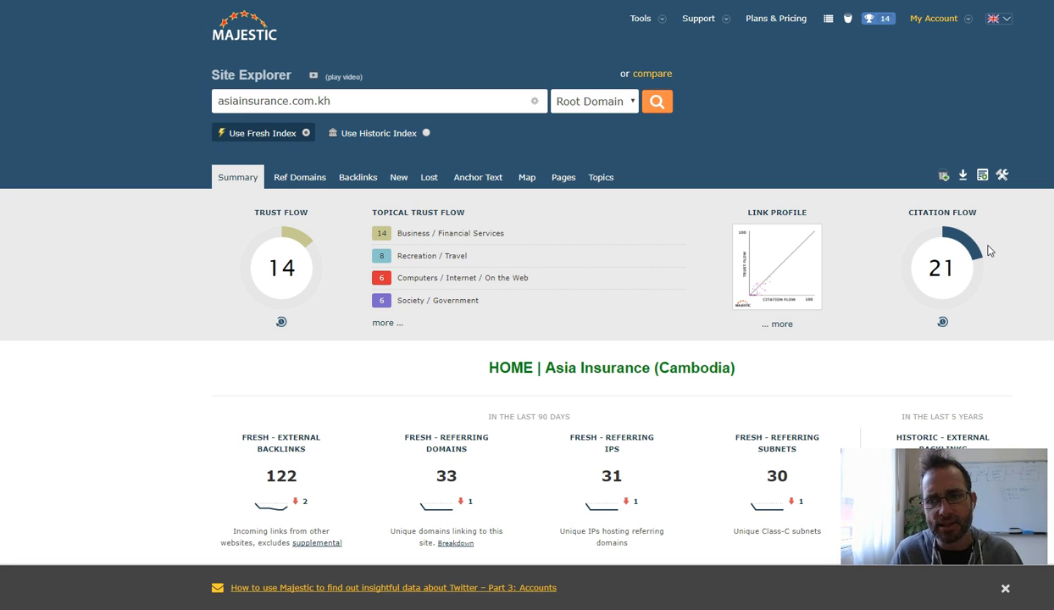
{"action": "mouse_move", "coordinate": [642, 344]}
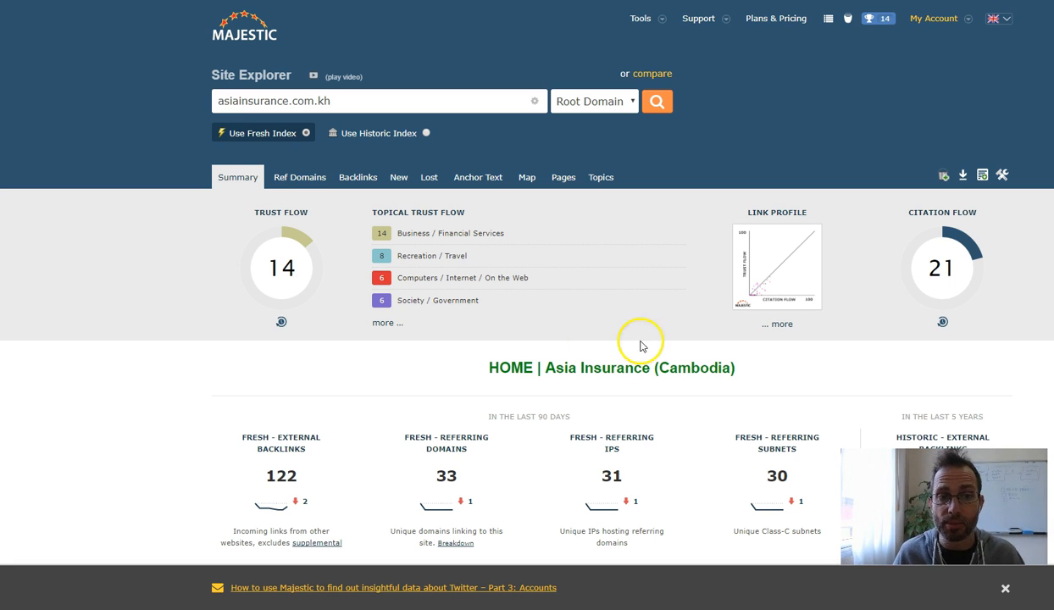
{"action": "mouse_move", "coordinate": [950, 270]}
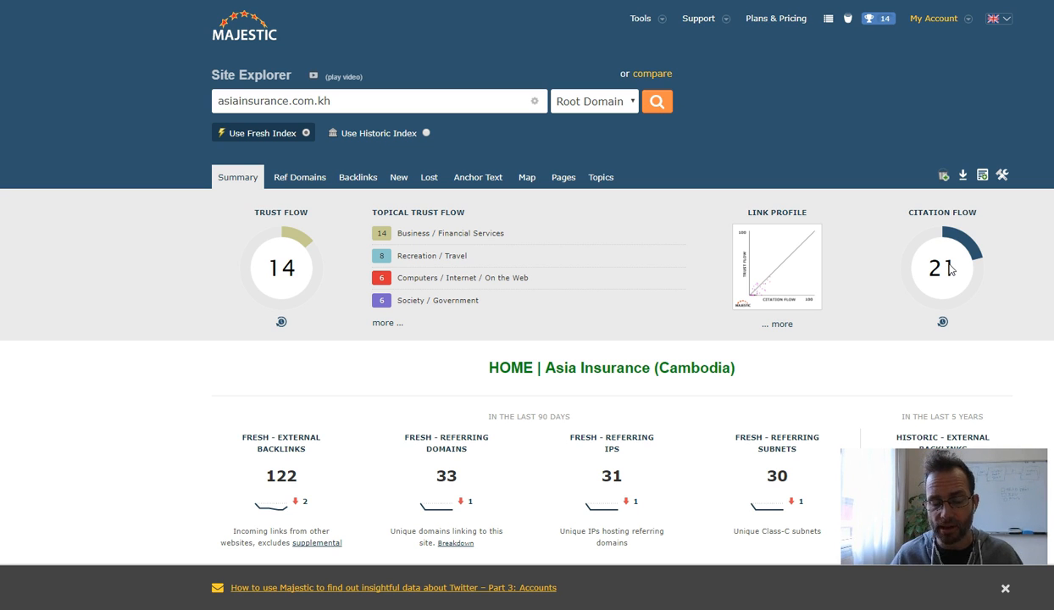
{"action": "scroll", "scroll_direction": "down", "scroll_amount": 3}
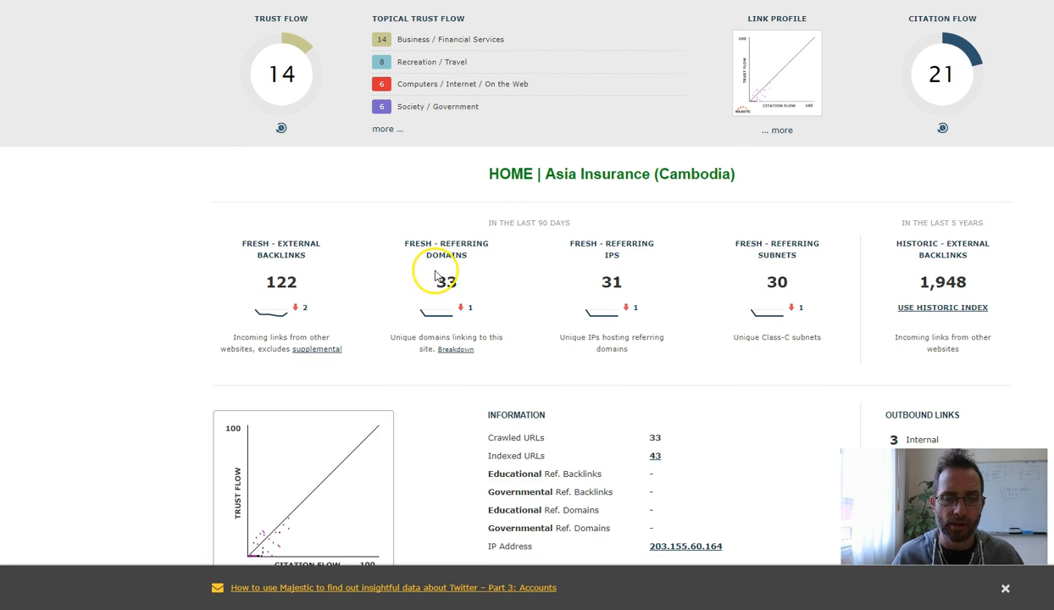
{"action": "double_click", "coordinate": [445, 282]}
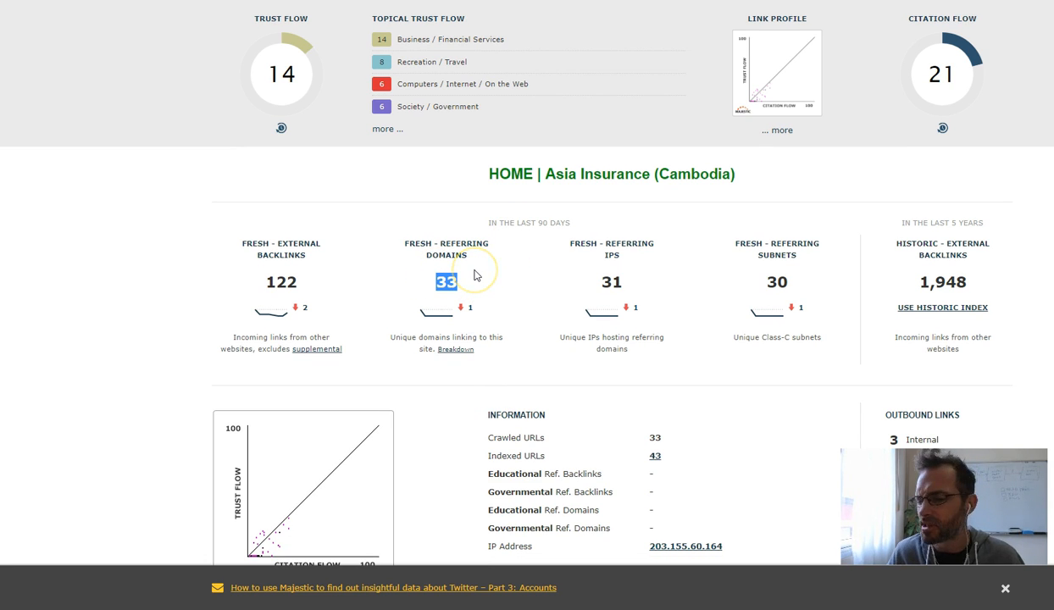
{"action": "mouse_move", "coordinate": [233, 292]}
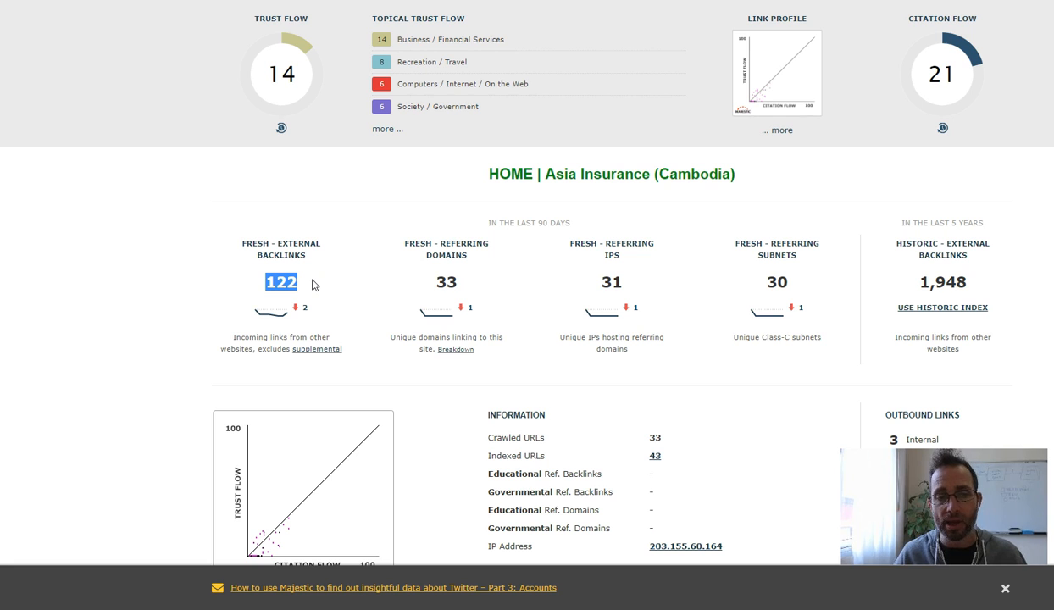
{"action": "mouse_move", "coordinate": [344, 229]}
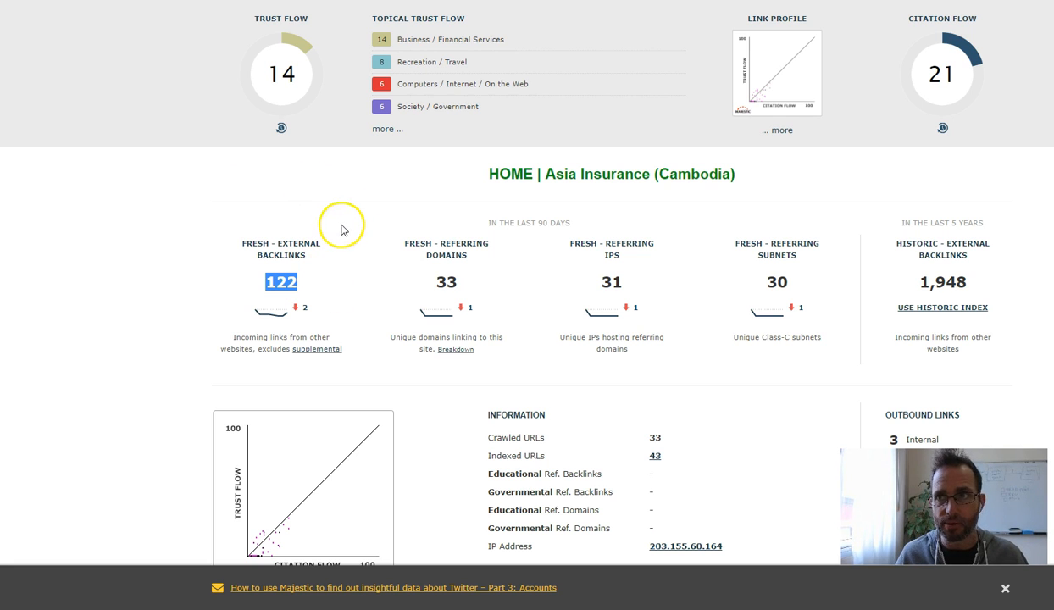